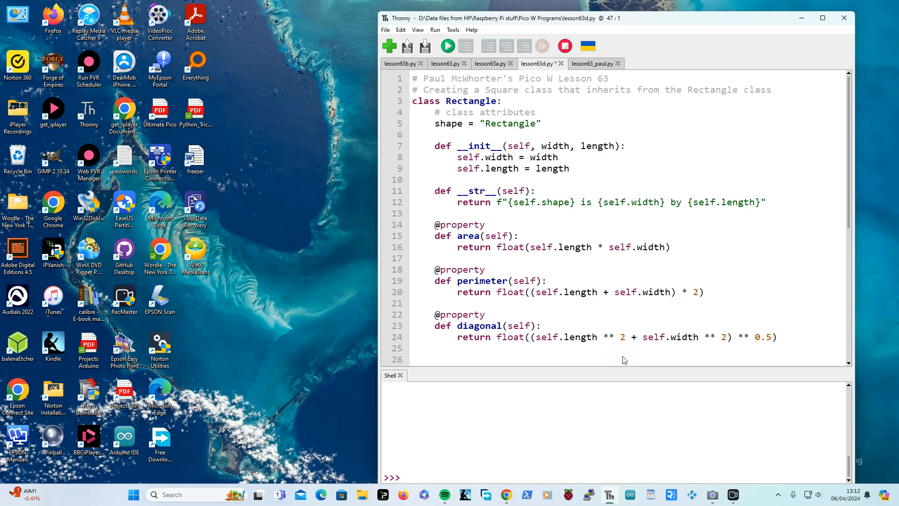
mouse_move(623, 350)
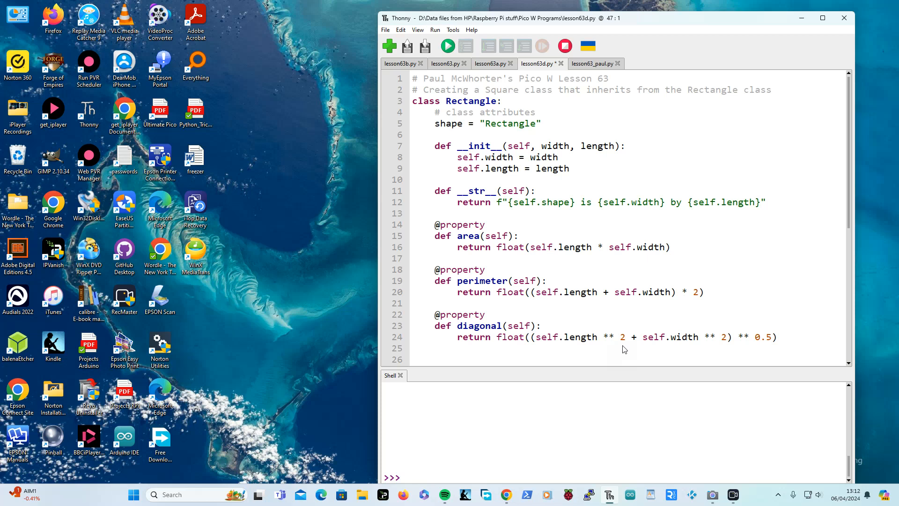
mouse_move(624, 345)
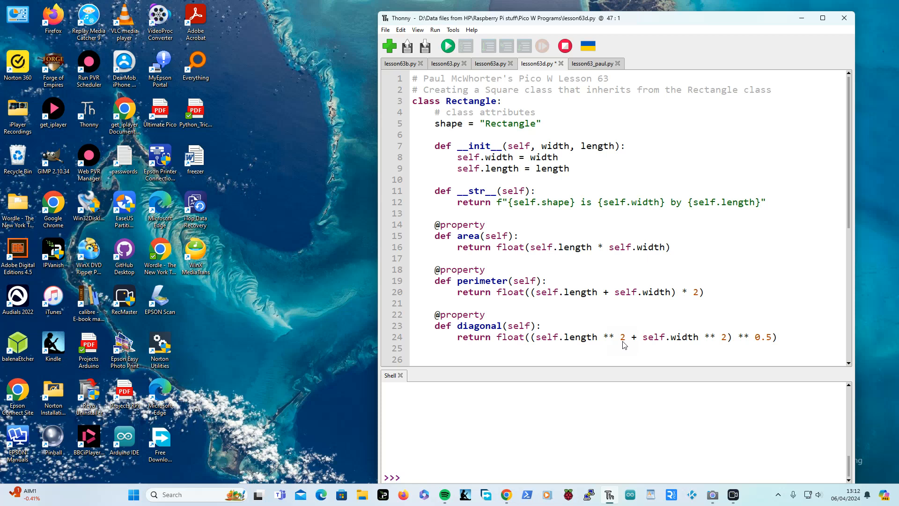
mouse_move(528, 201)
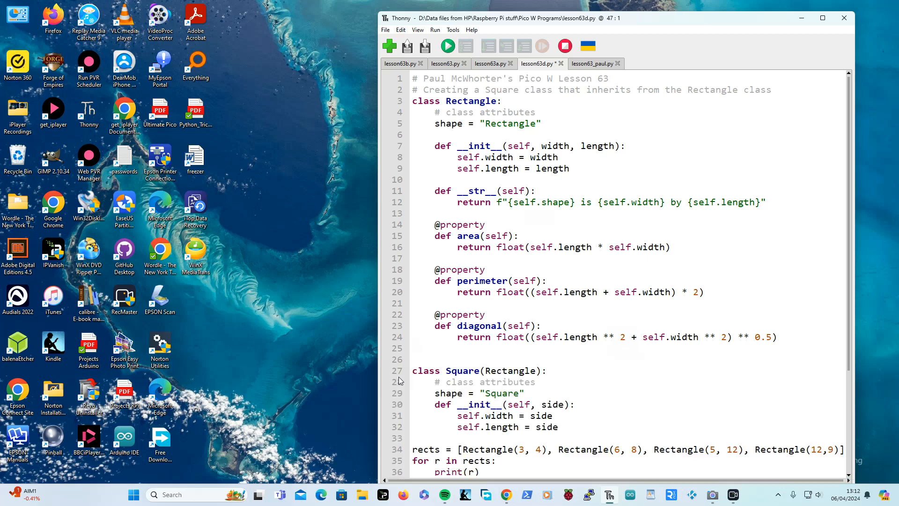
mouse_move(510, 110)
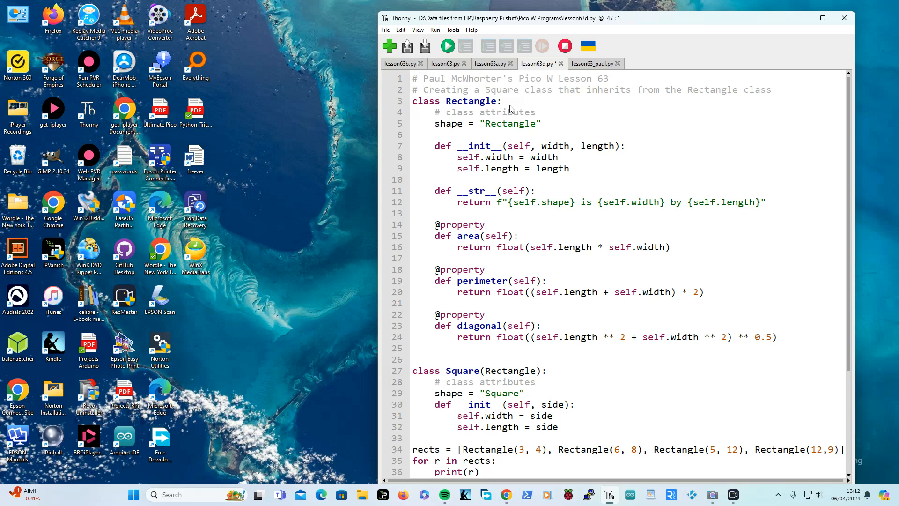
mouse_move(453, 128)
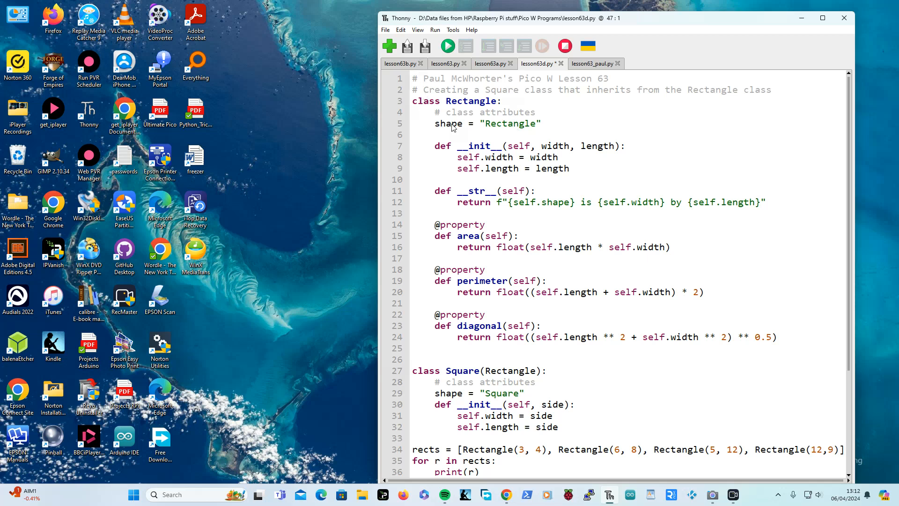
mouse_move(587, 168)
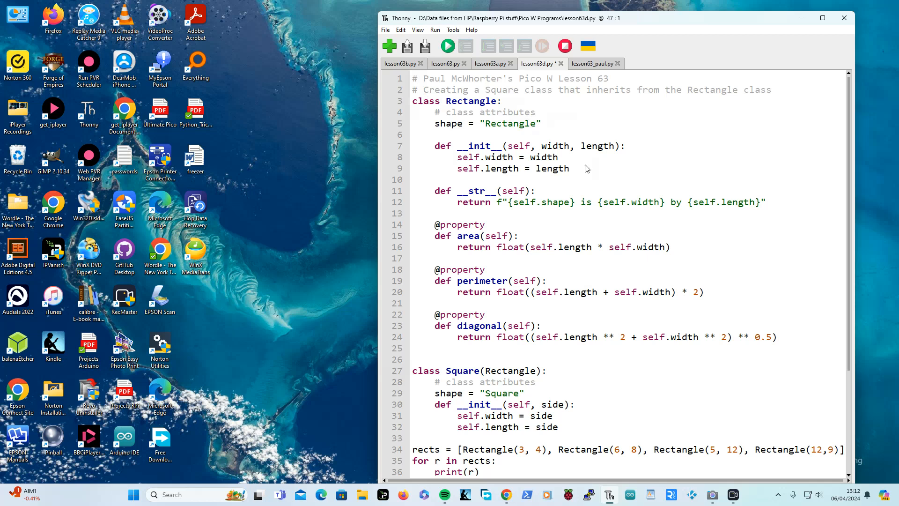
mouse_move(503, 171)
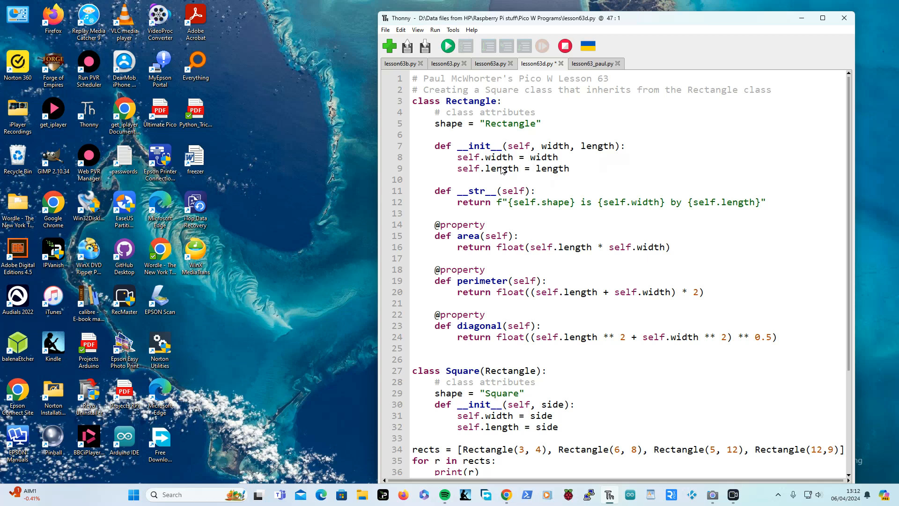
mouse_move(579, 168)
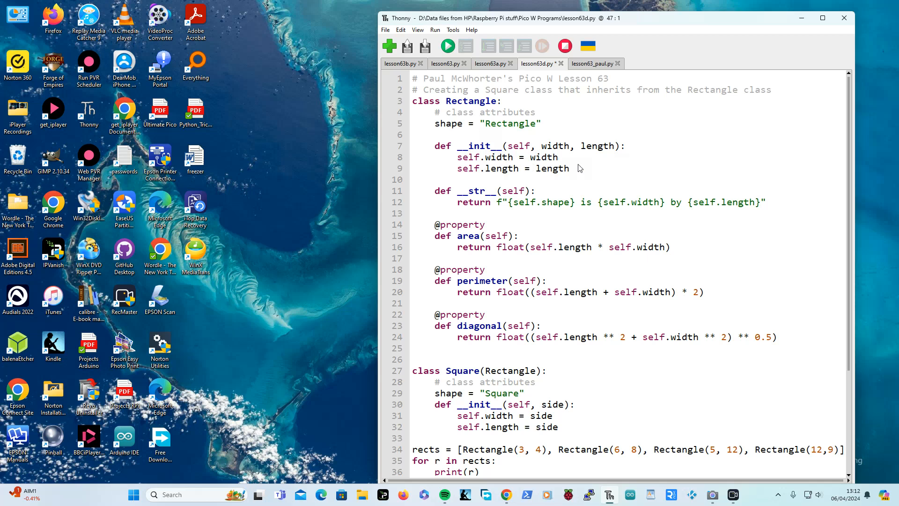
mouse_move(605, 179)
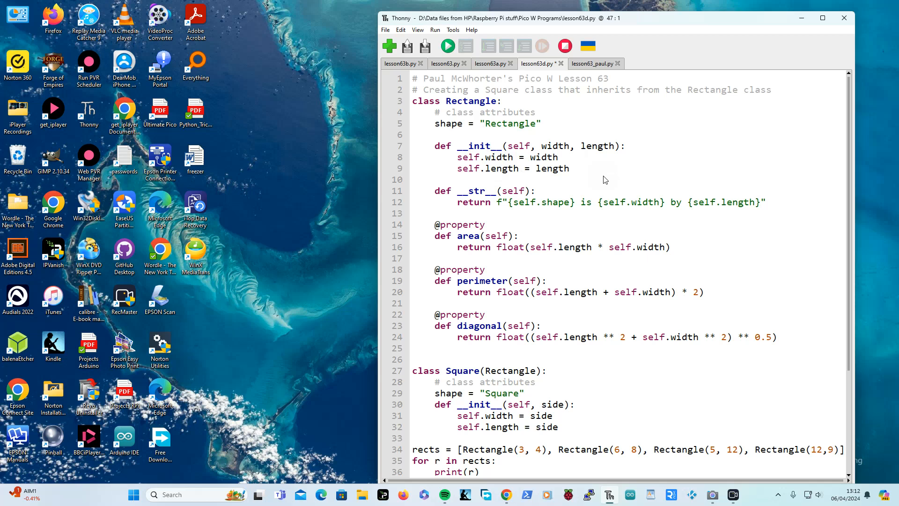
mouse_move(603, 197)
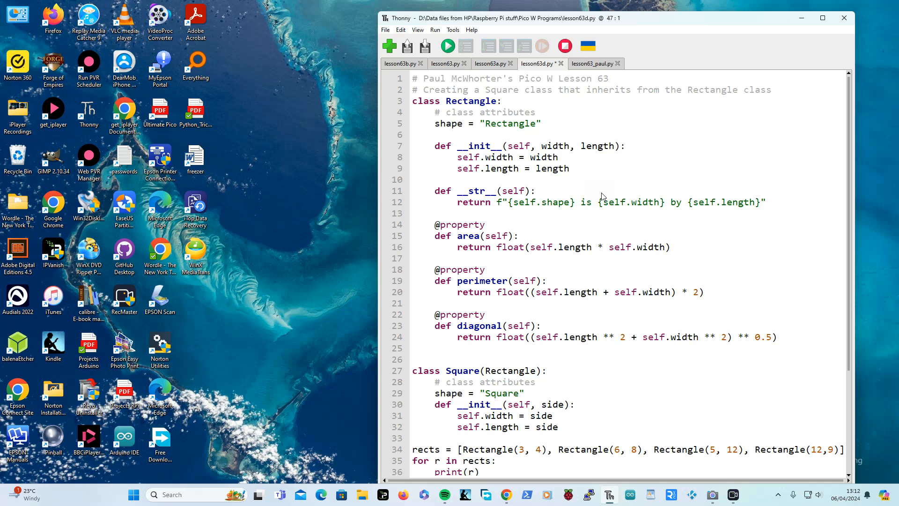
mouse_move(499, 160)
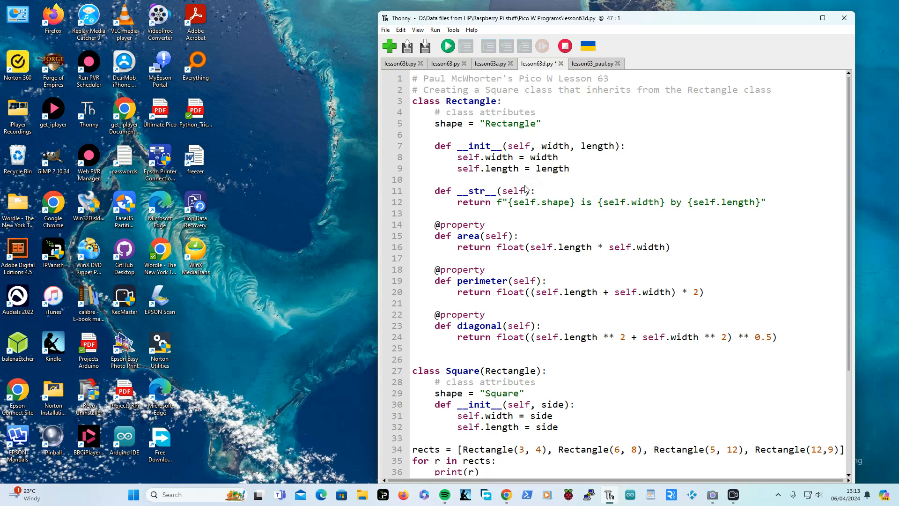
mouse_move(536, 195)
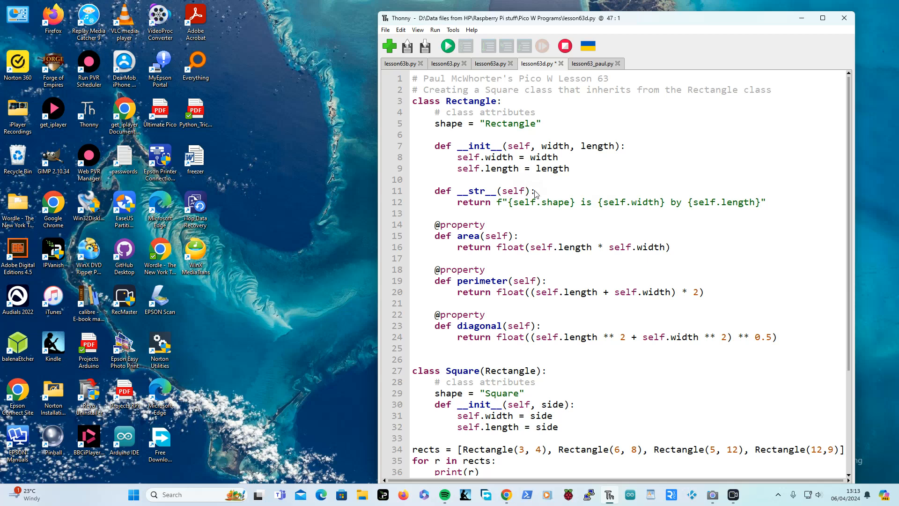
mouse_move(557, 215)
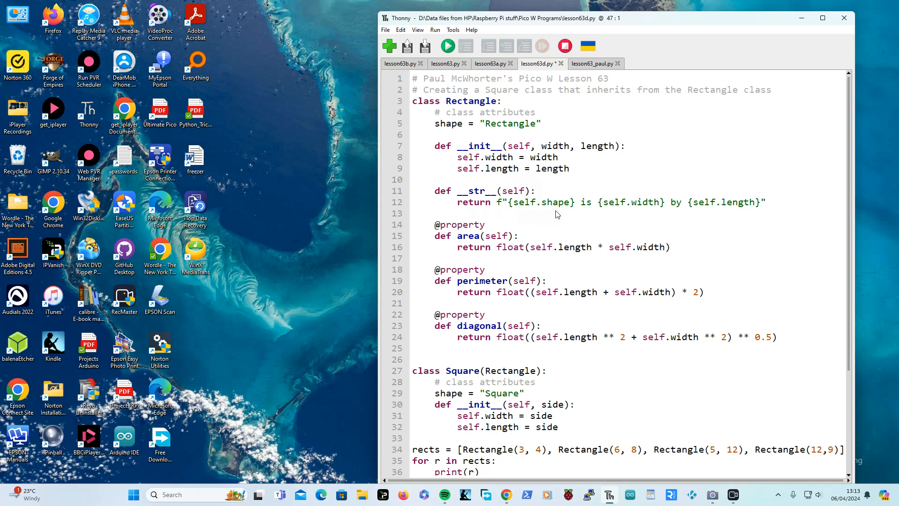
mouse_move(547, 212)
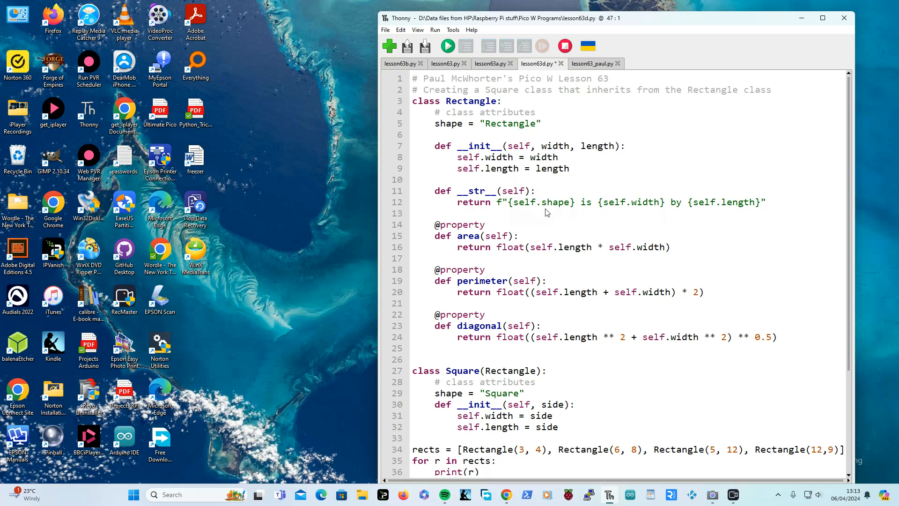
mouse_move(529, 212)
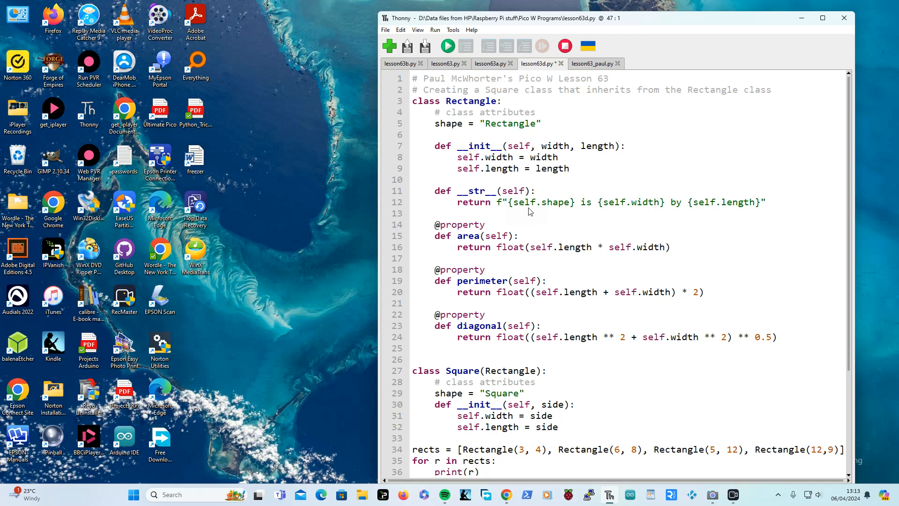
mouse_move(767, 226)
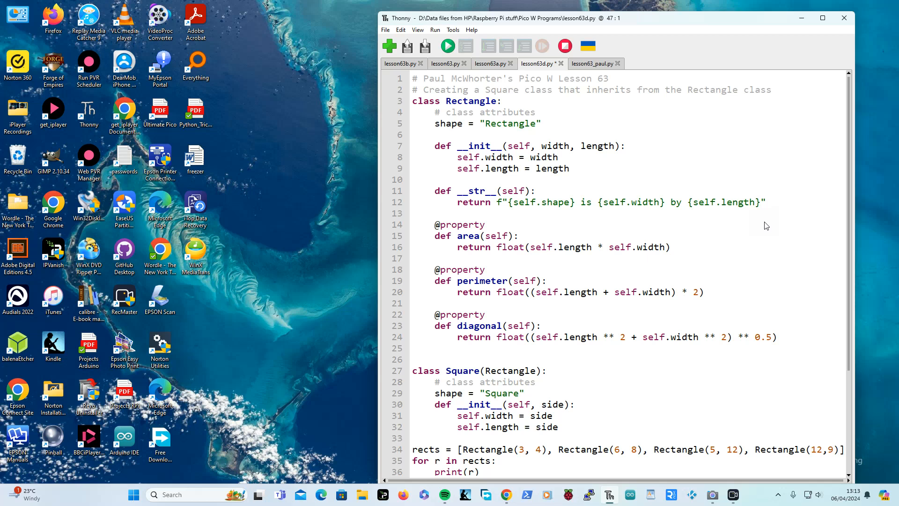
mouse_move(509, 459)
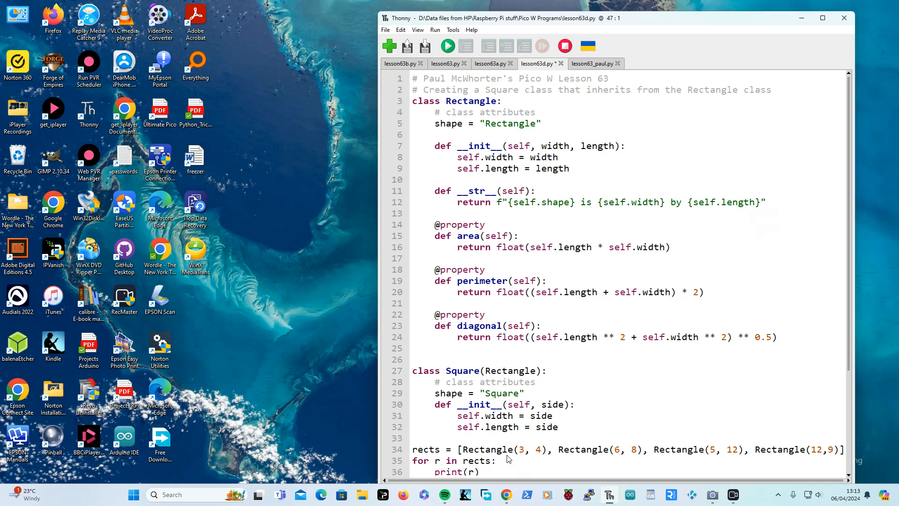
mouse_move(538, 459)
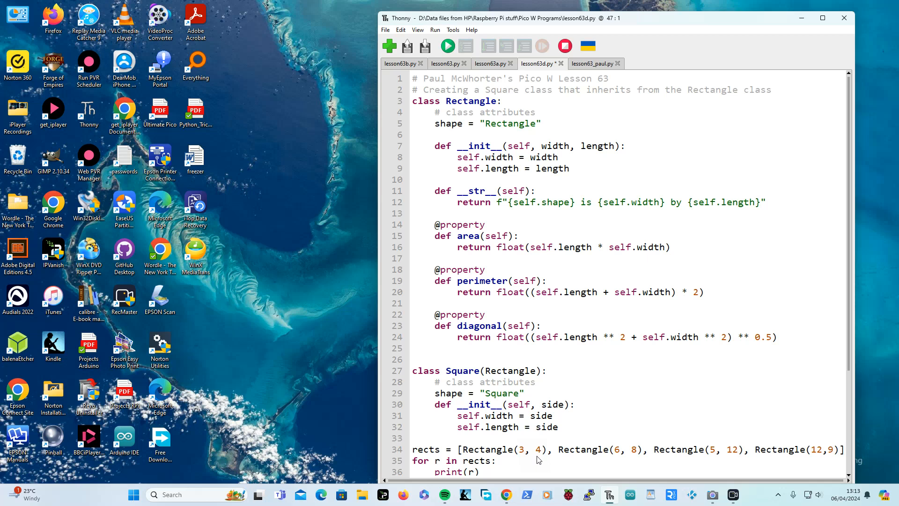
mouse_move(617, 460)
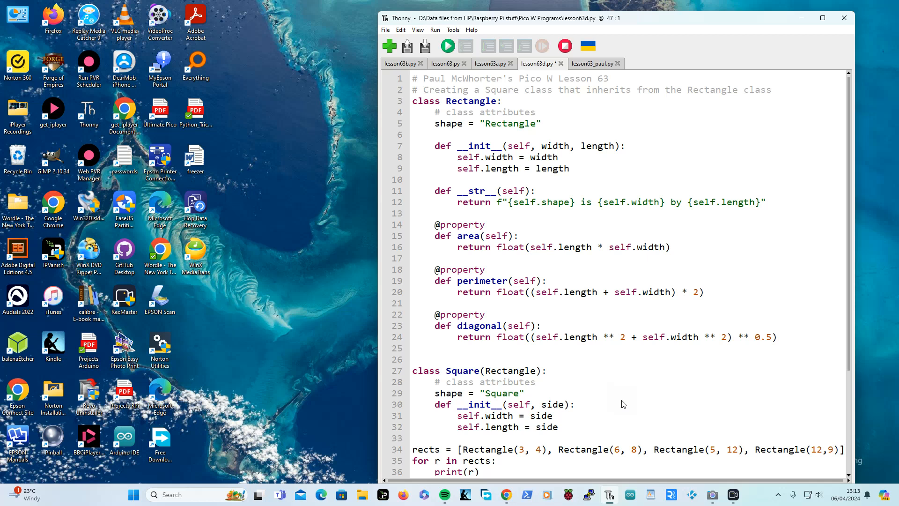
mouse_move(479, 472)
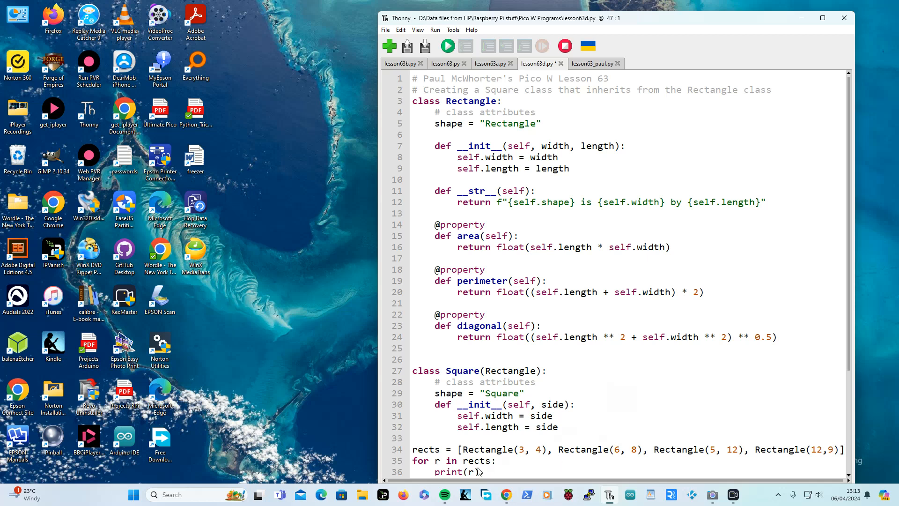
mouse_move(440, 455)
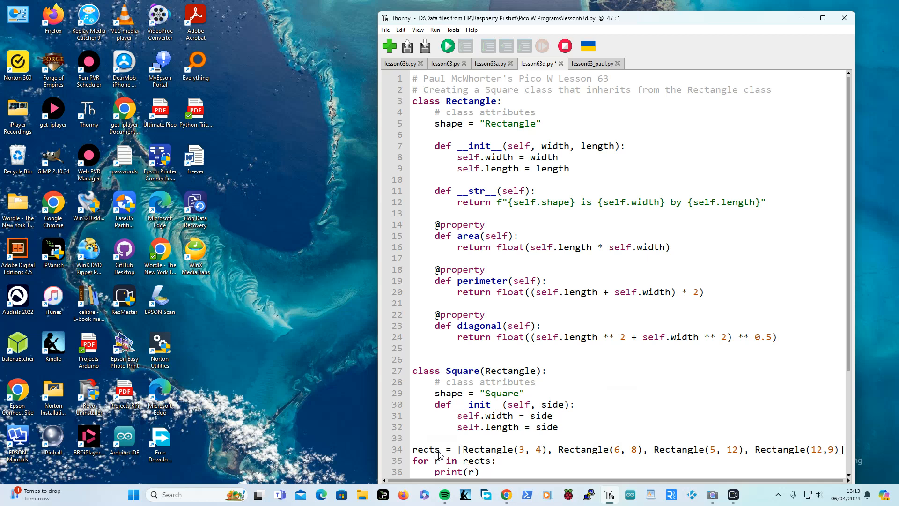
mouse_move(871, 436)
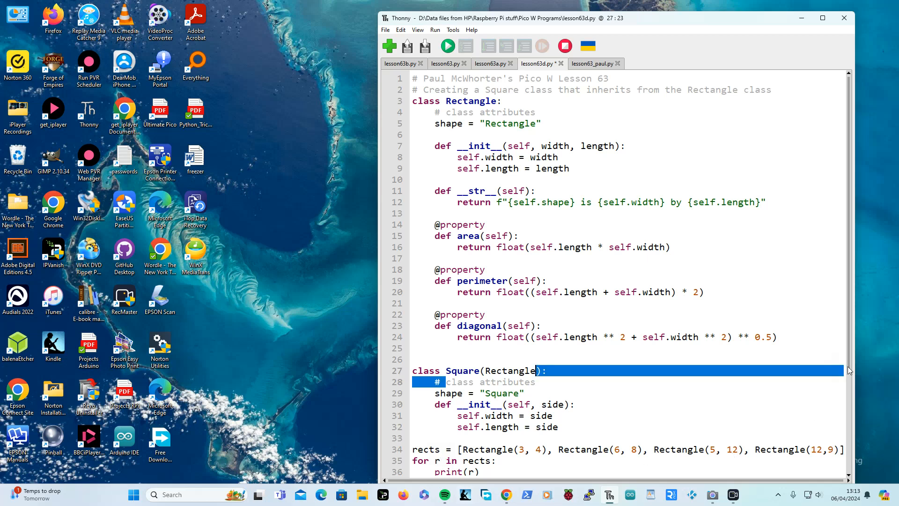
scroll("down", 3)
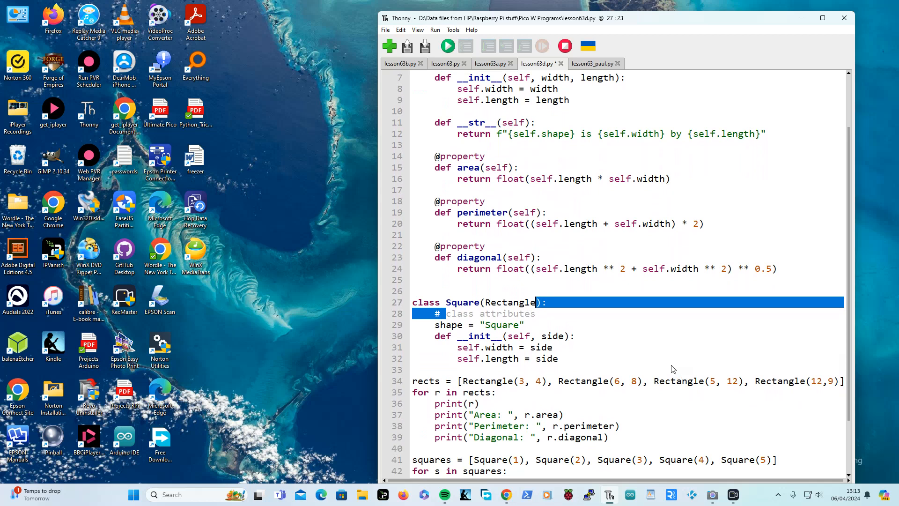
left_click(413, 381)
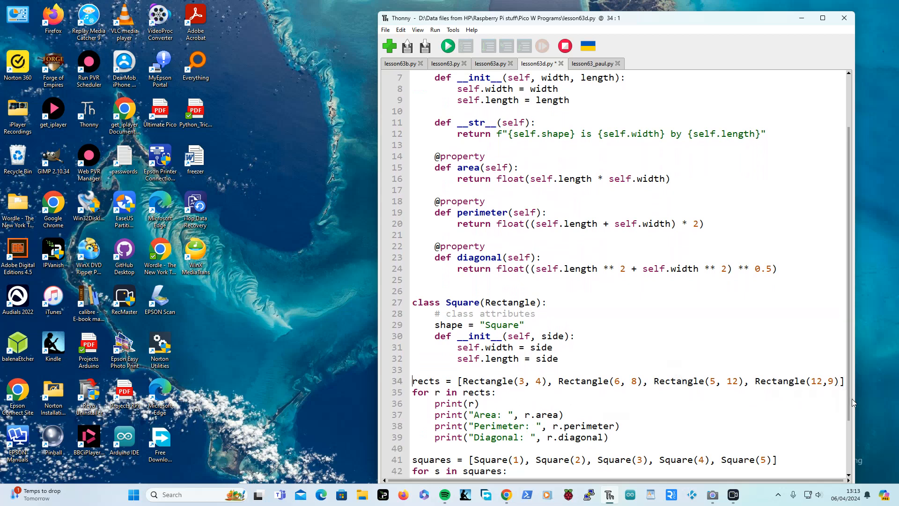
mouse_move(778, 371)
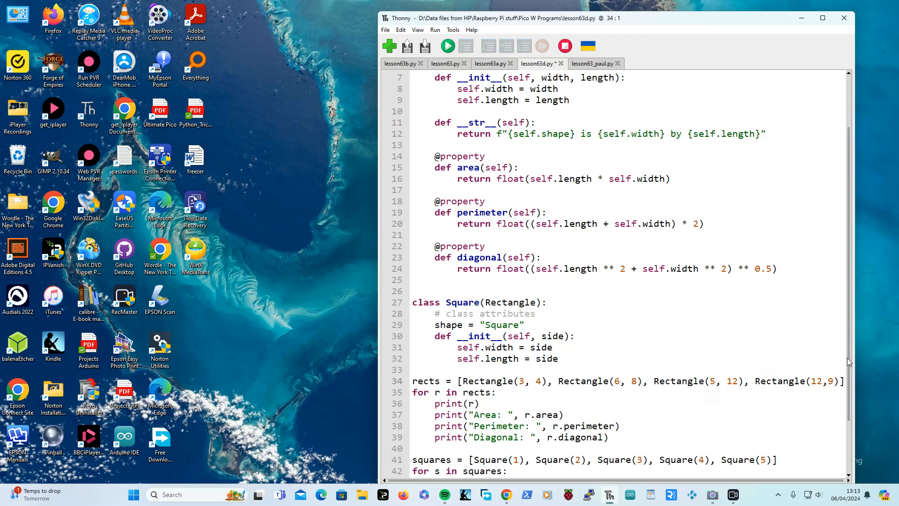
scroll("up", 3)
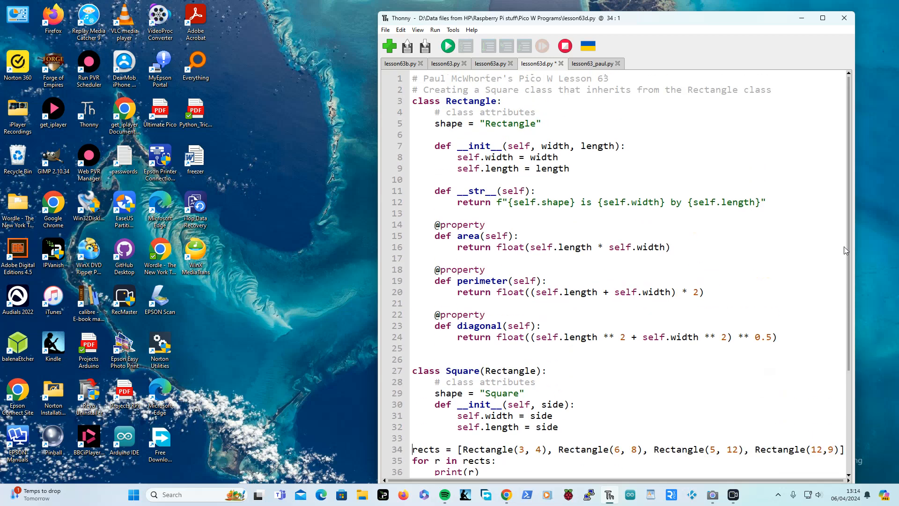
mouse_move(553, 197)
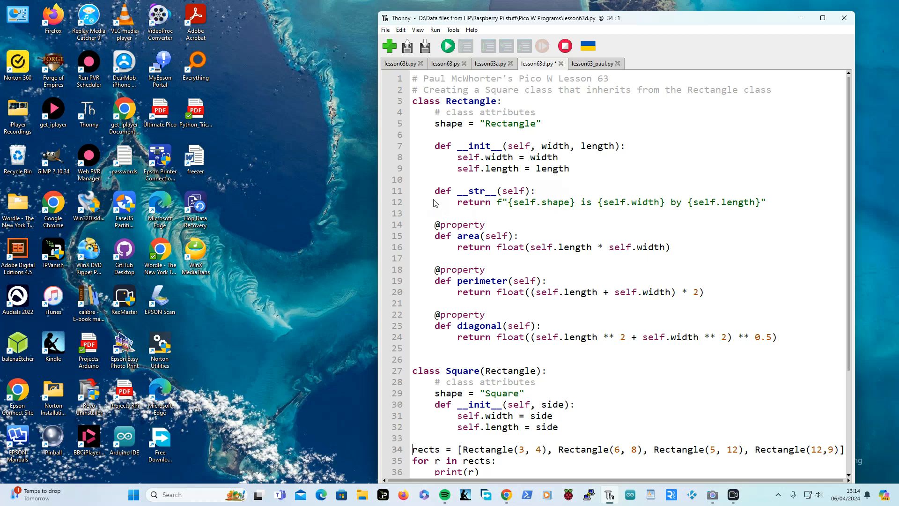
mouse_move(486, 197)
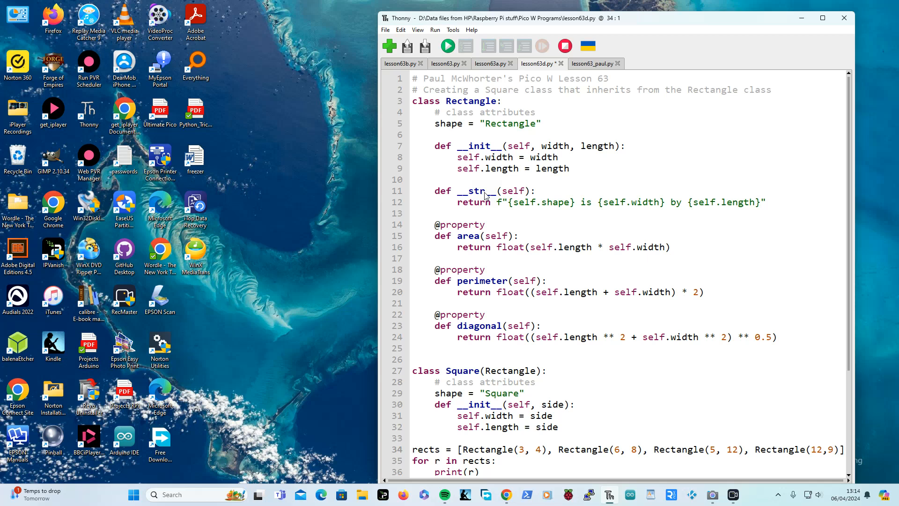
mouse_move(464, 184)
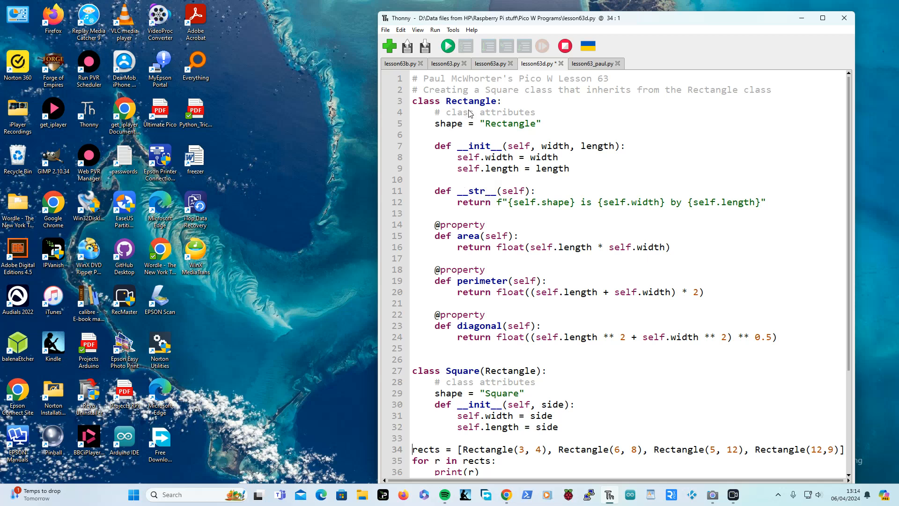
mouse_move(475, 404)
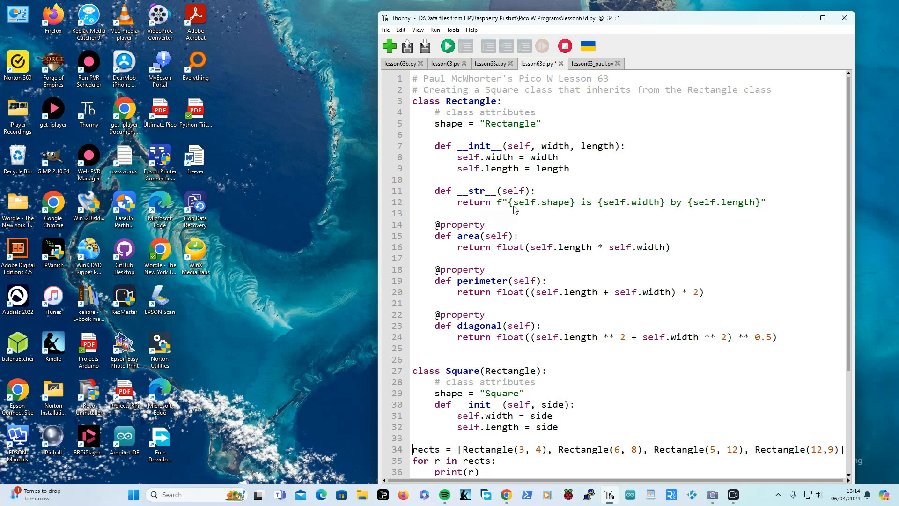
mouse_move(570, 205)
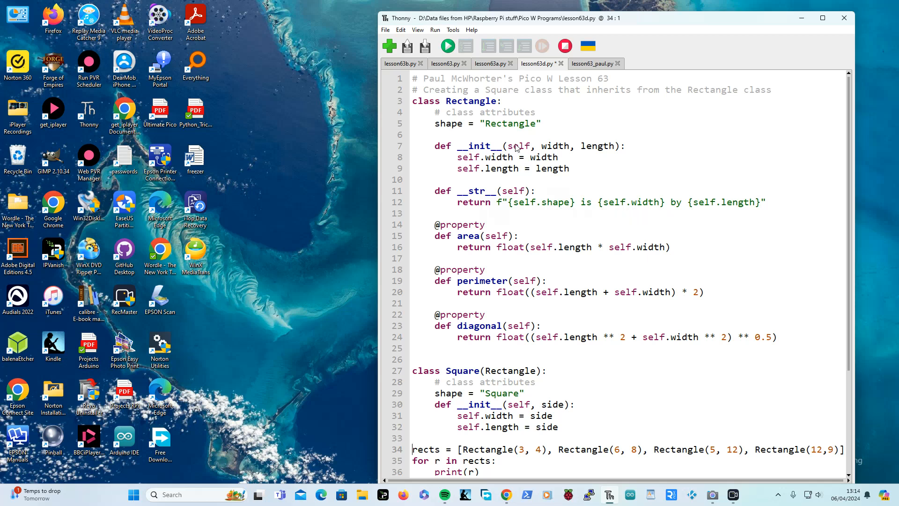
mouse_move(780, 210)
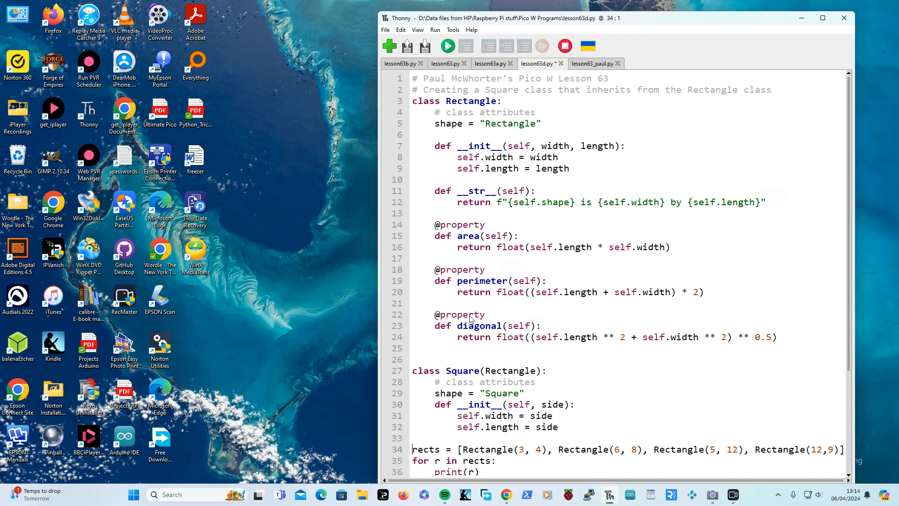
mouse_move(505, 221)
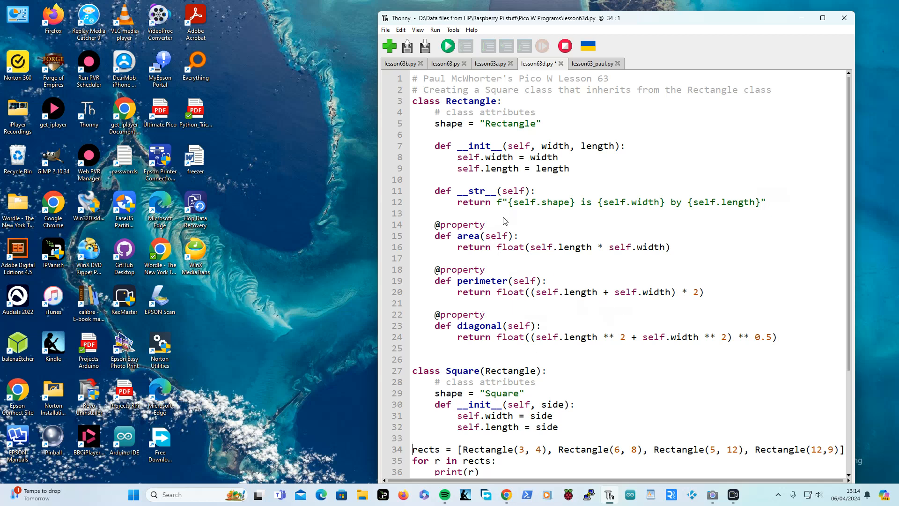
mouse_move(511, 265)
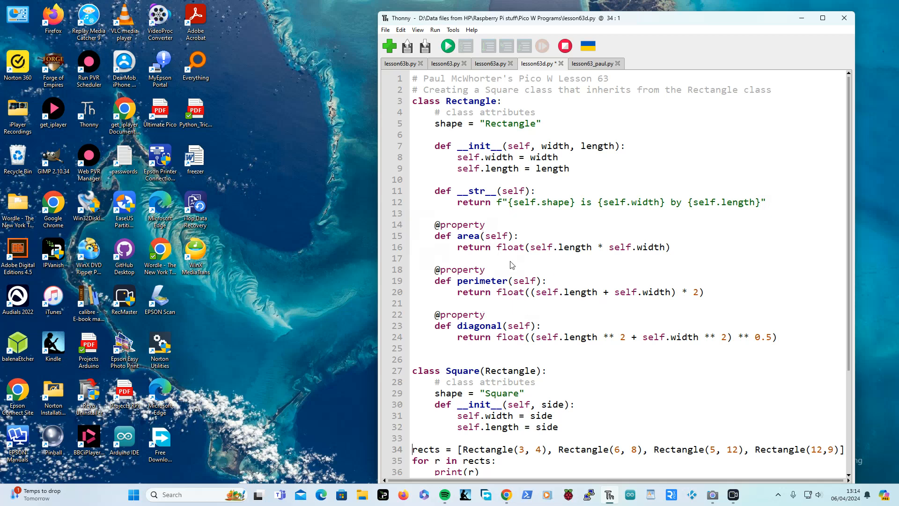
mouse_move(700, 256)
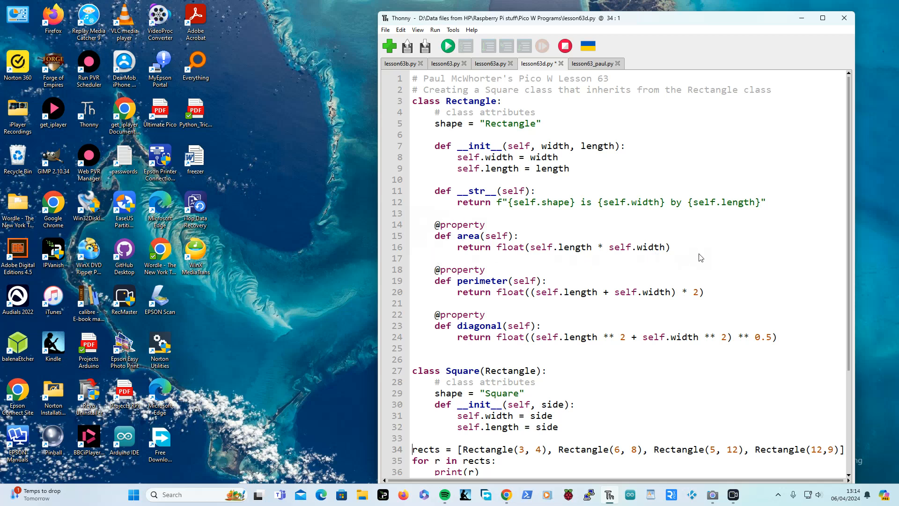
mouse_move(679, 265)
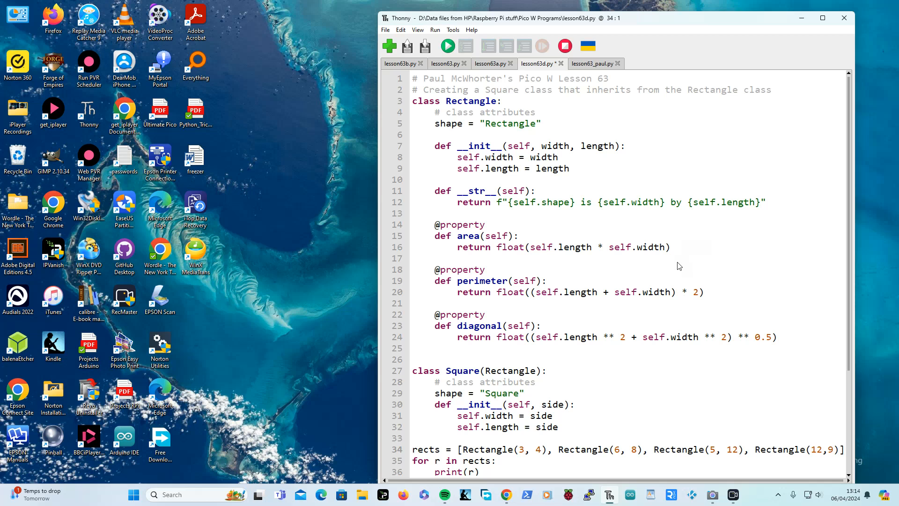
mouse_move(521, 250)
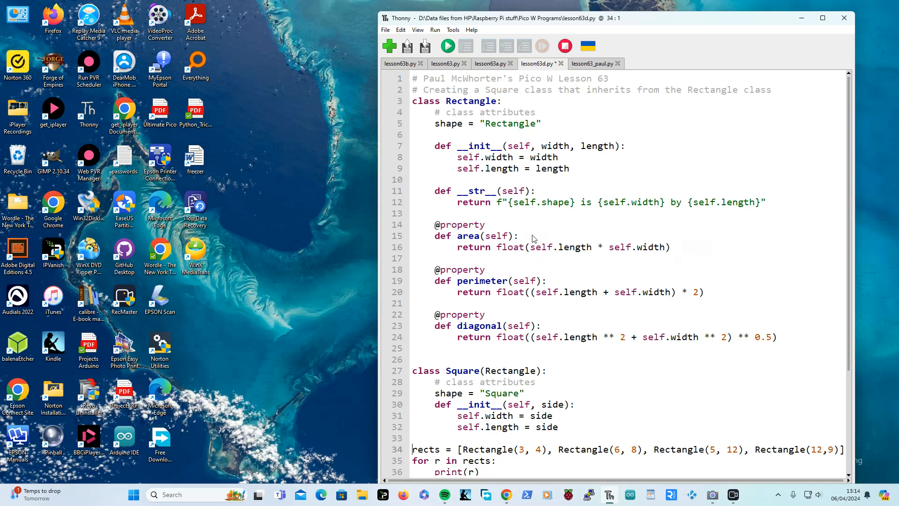
mouse_move(509, 256)
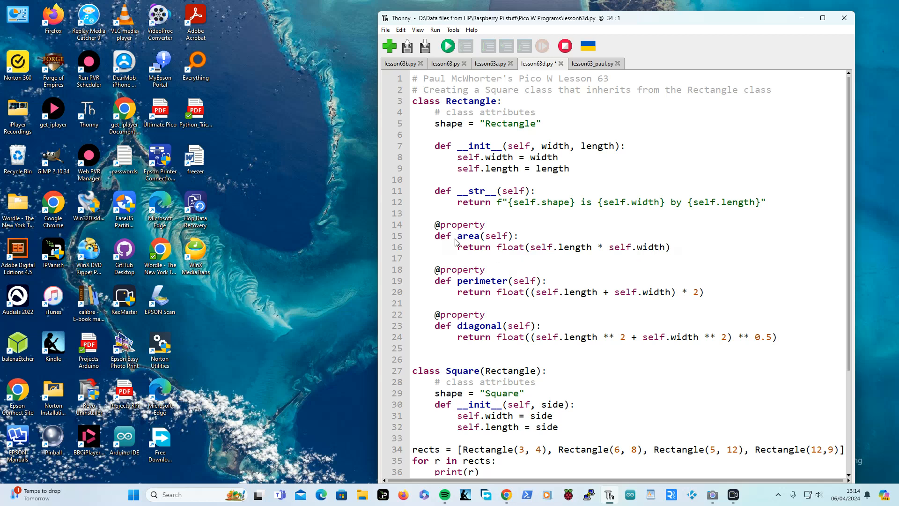
mouse_move(501, 253)
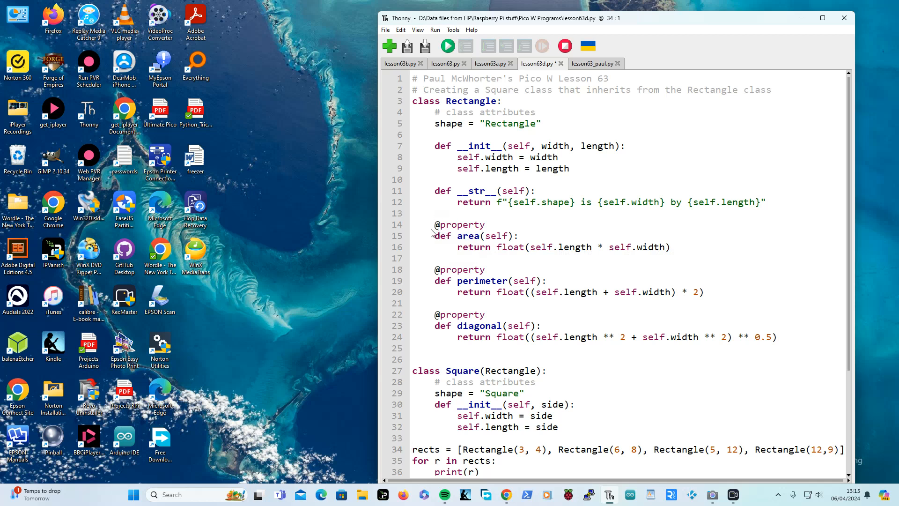
mouse_move(433, 220)
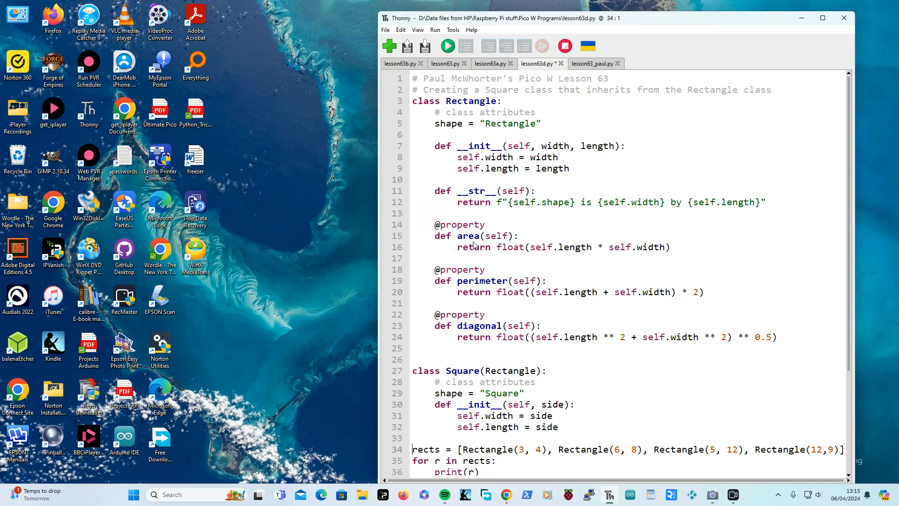
mouse_move(497, 343)
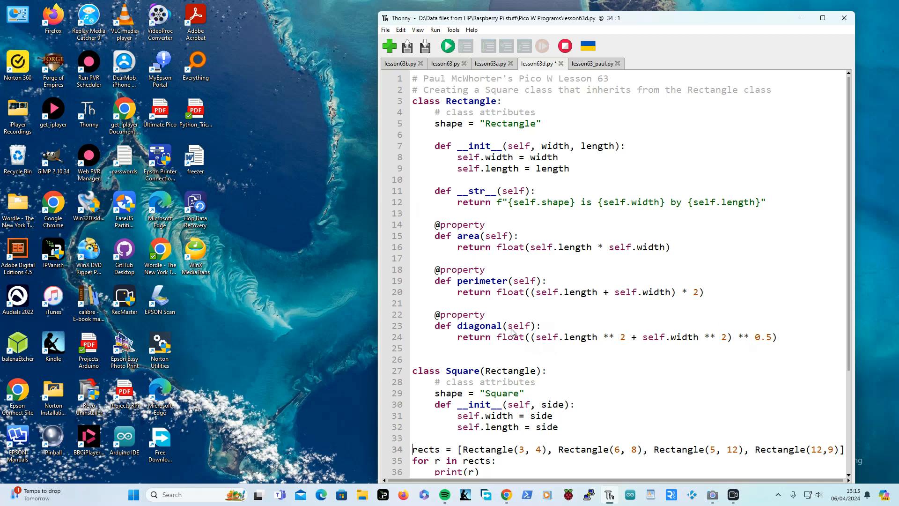
mouse_move(833, 337)
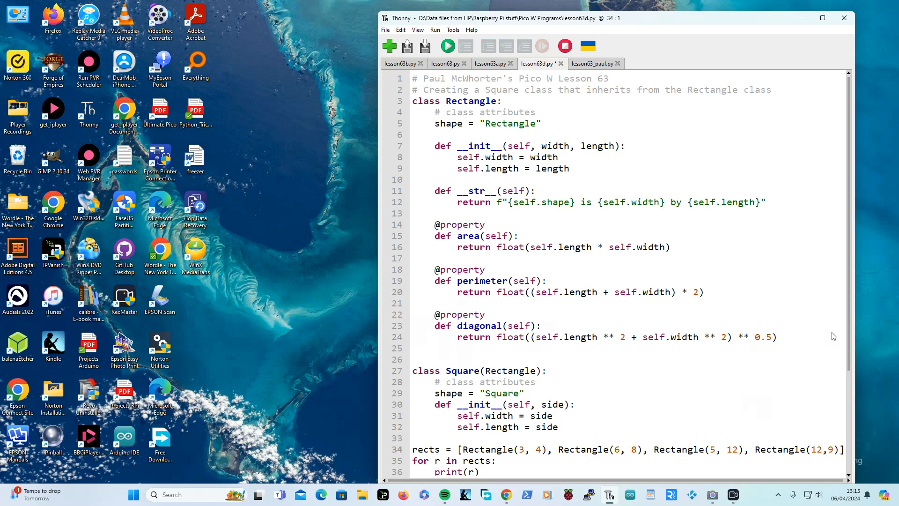
Scroll to the rects and squares loops at the end of lesson63d.py
scroll("down", 3)
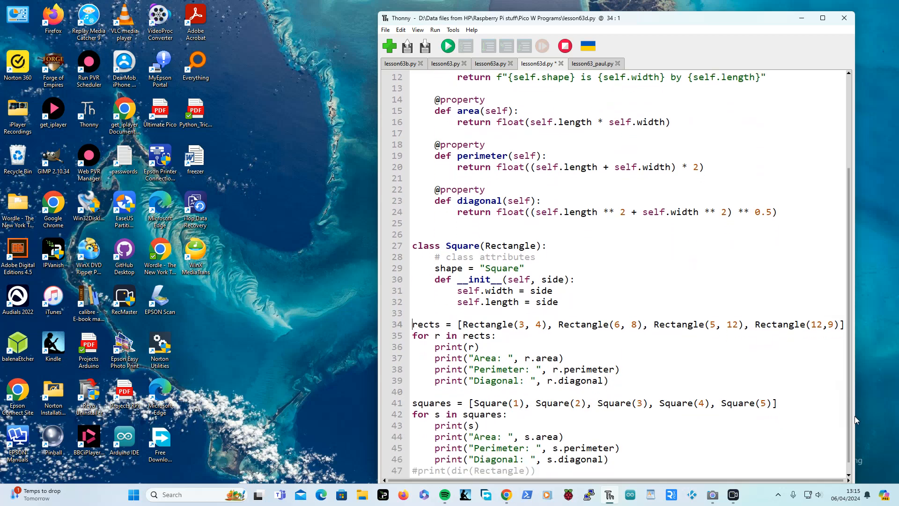
mouse_move(500, 253)
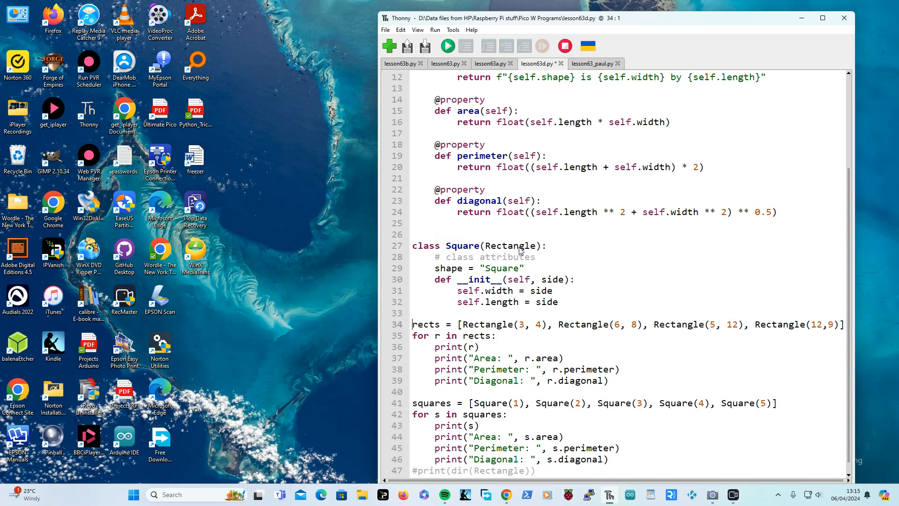
mouse_move(453, 279)
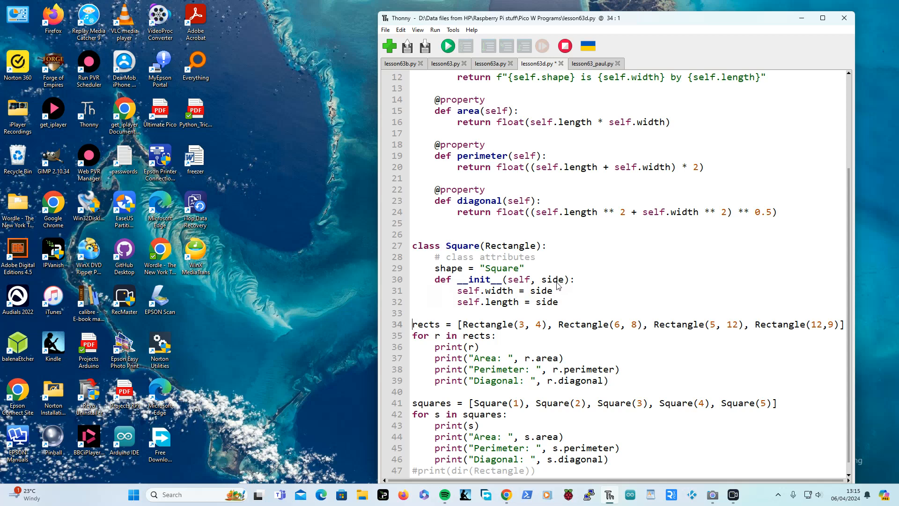
mouse_move(485, 297)
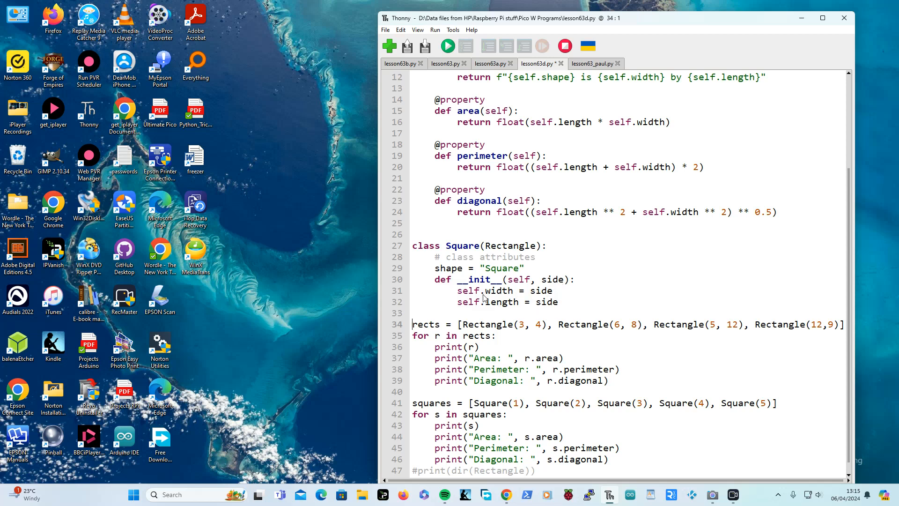
mouse_move(569, 304)
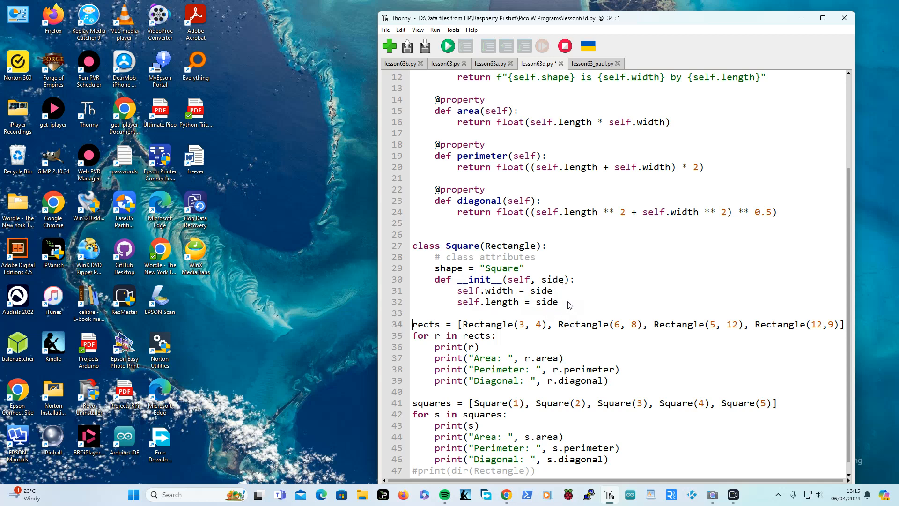
mouse_move(696, 327)
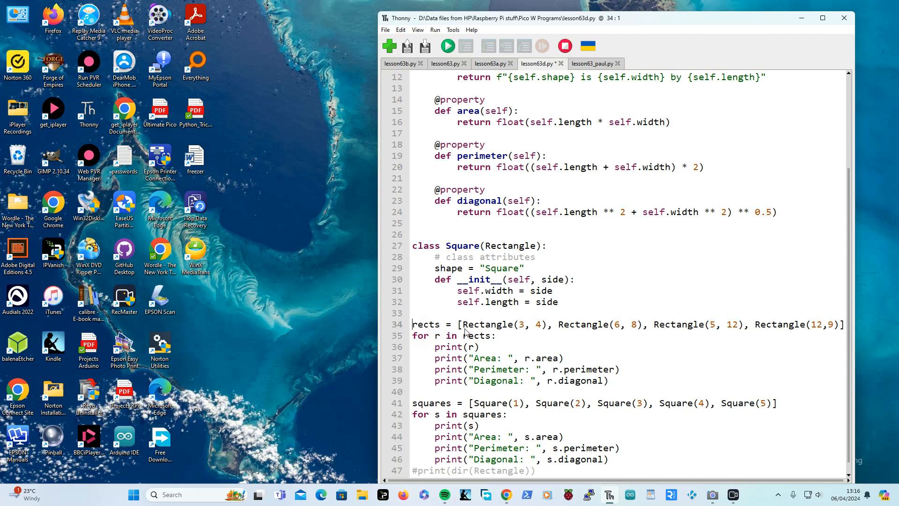
mouse_move(648, 350)
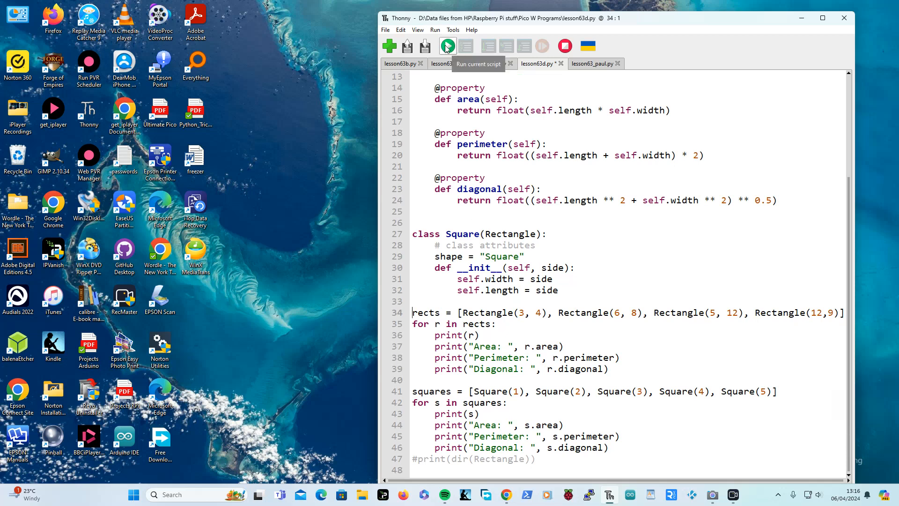
Run the script and review the printed rectangle and square measurements
left_click(447, 46)
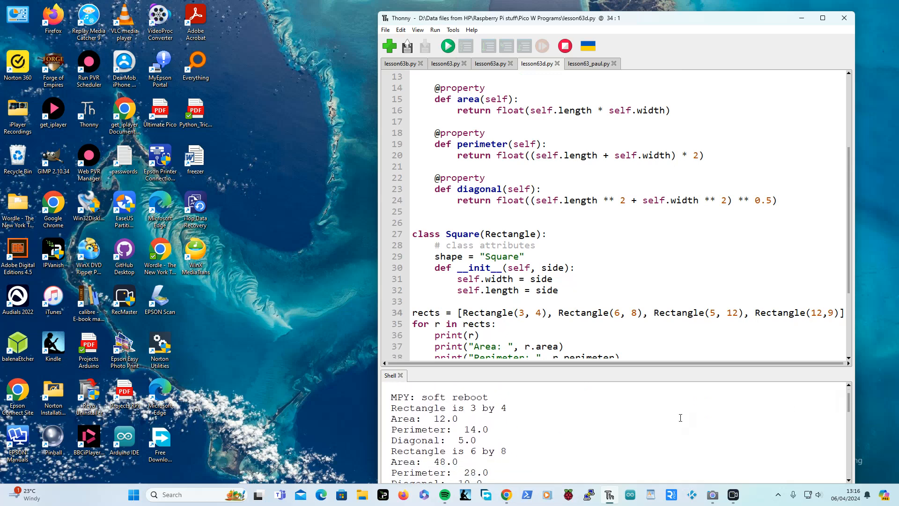
mouse_move(852, 242)
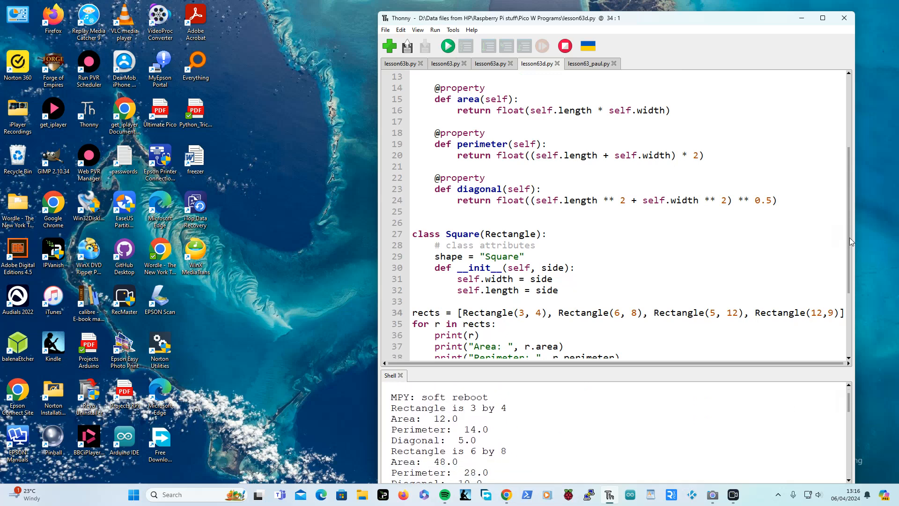
scroll("up", 3)
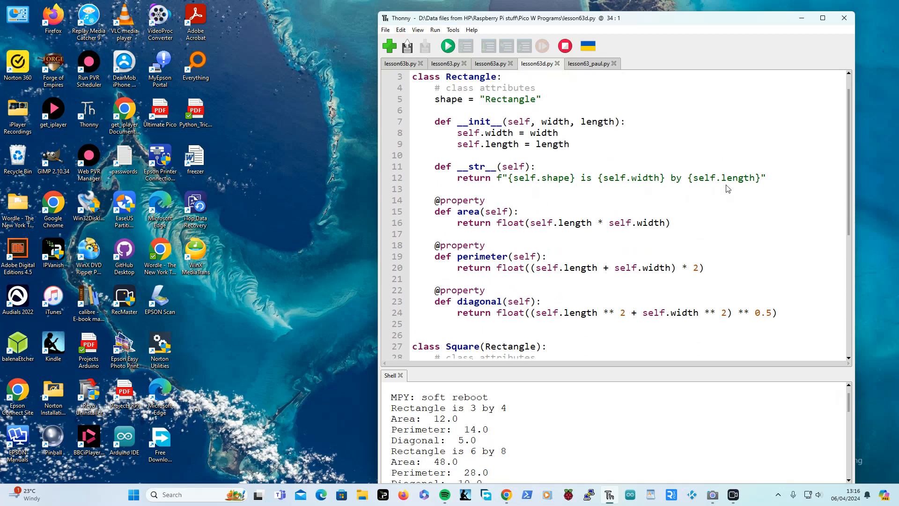
mouse_move(447, 415)
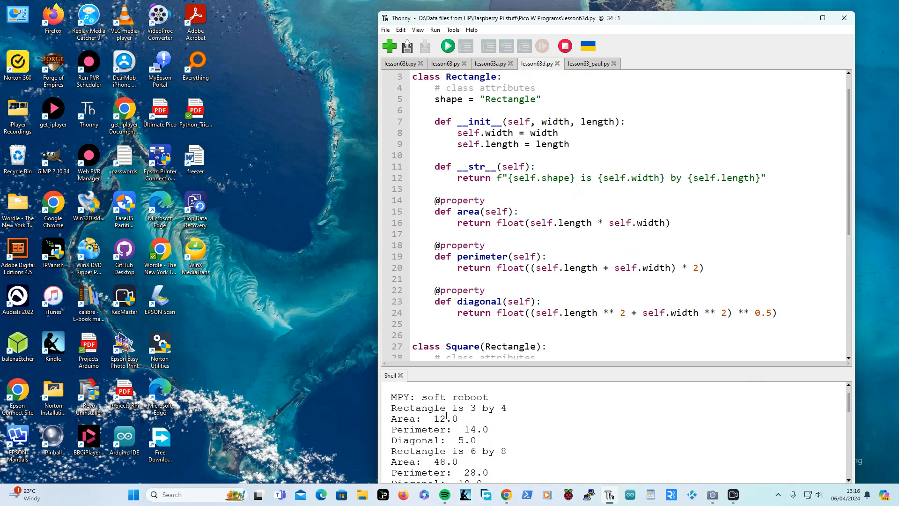
mouse_move(734, 384)
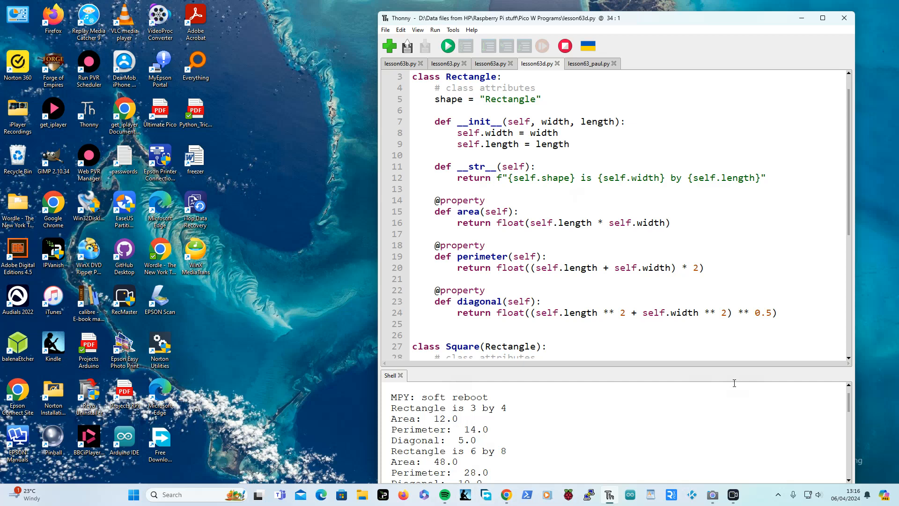
mouse_move(620, 367)
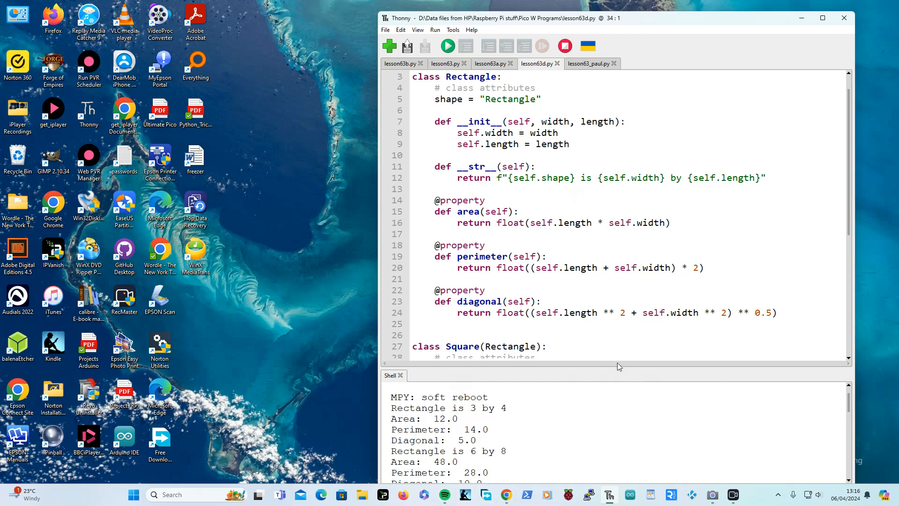
scroll("down", 3)
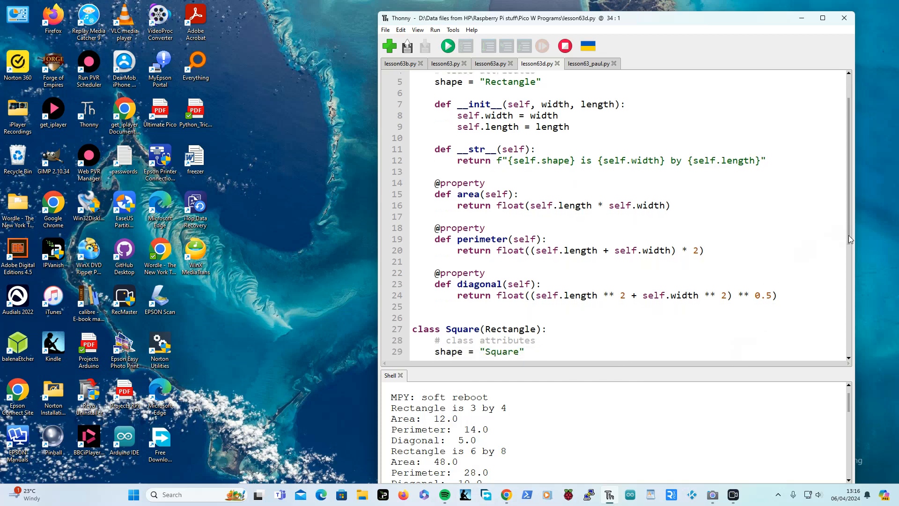
scroll("down", 3)
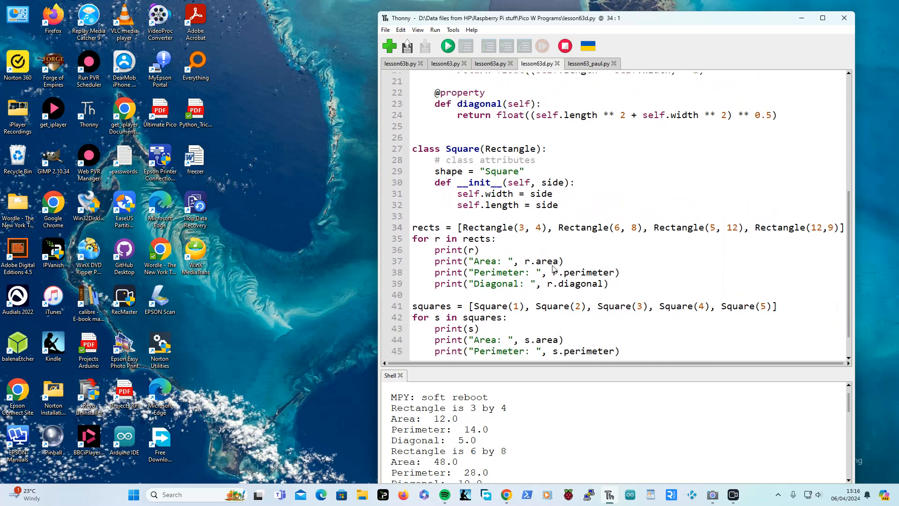
mouse_move(851, 317)
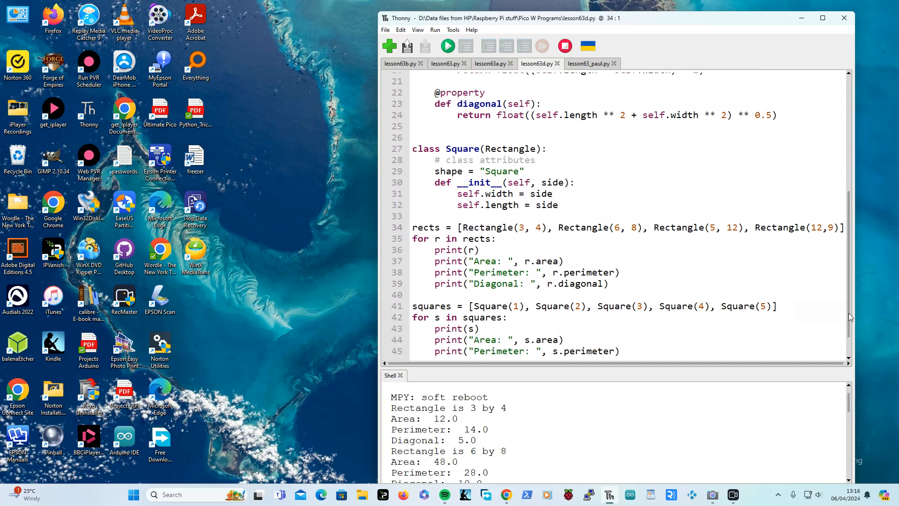
scroll("up", 3)
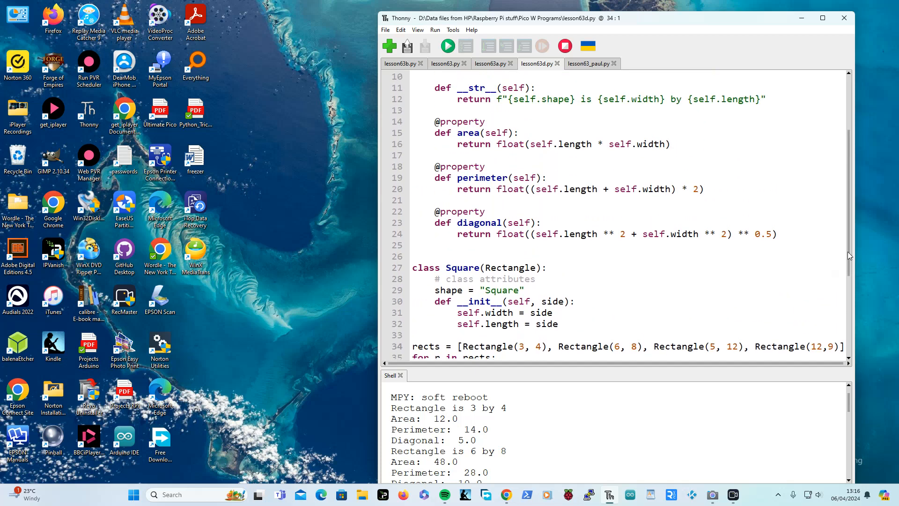
mouse_move(489, 125)
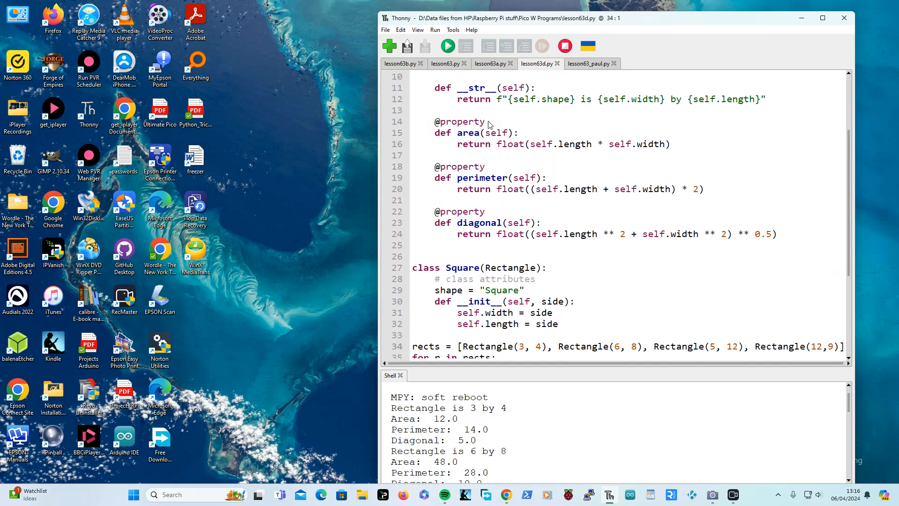
mouse_move(447, 138)
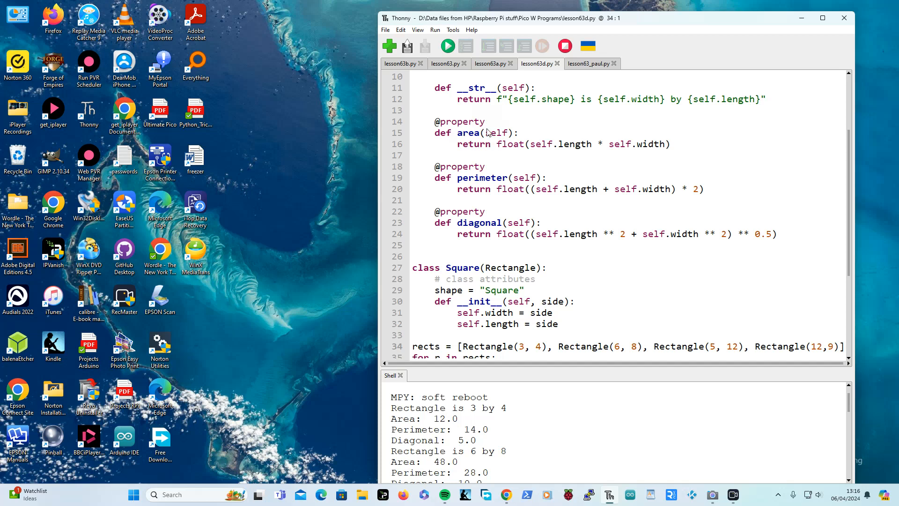
mouse_move(485, 147)
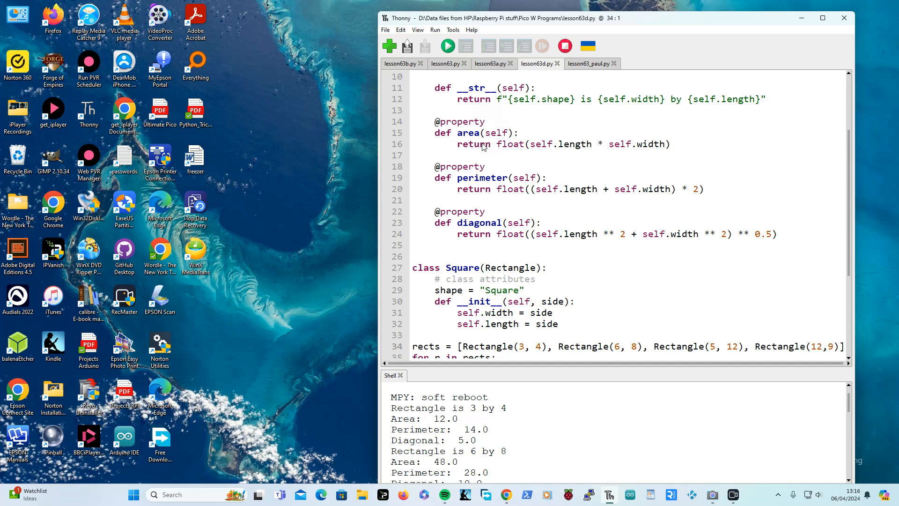
mouse_move(441, 127)
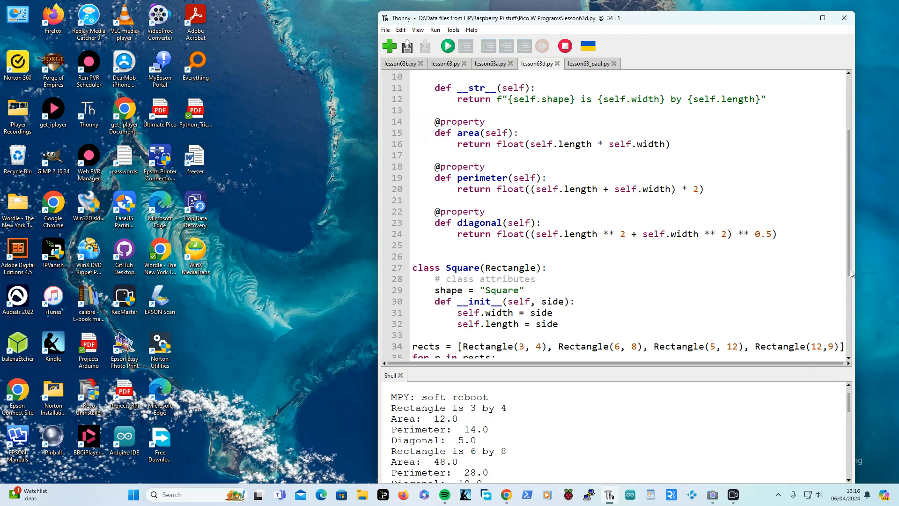
Scroll through the remaining output and close the Shell view
scroll("down", 3)
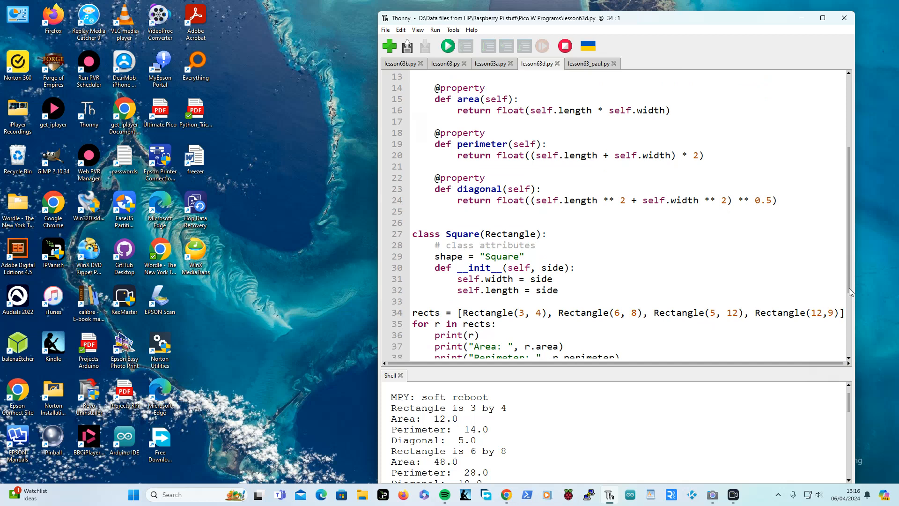
scroll("down", 3)
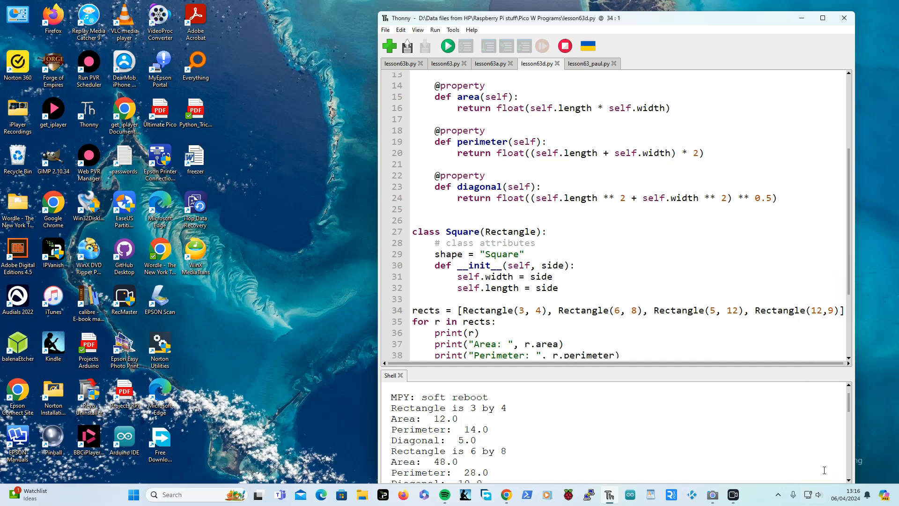
scroll("down", 3)
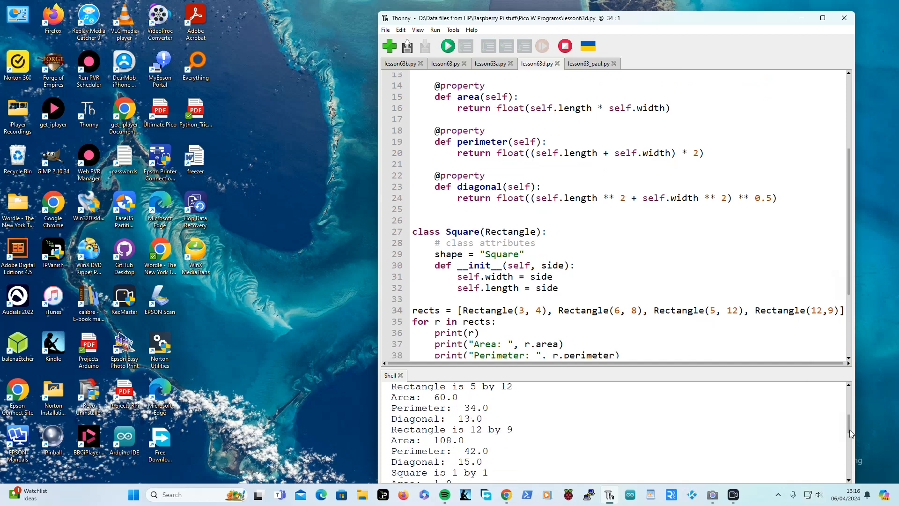
scroll("down", 3)
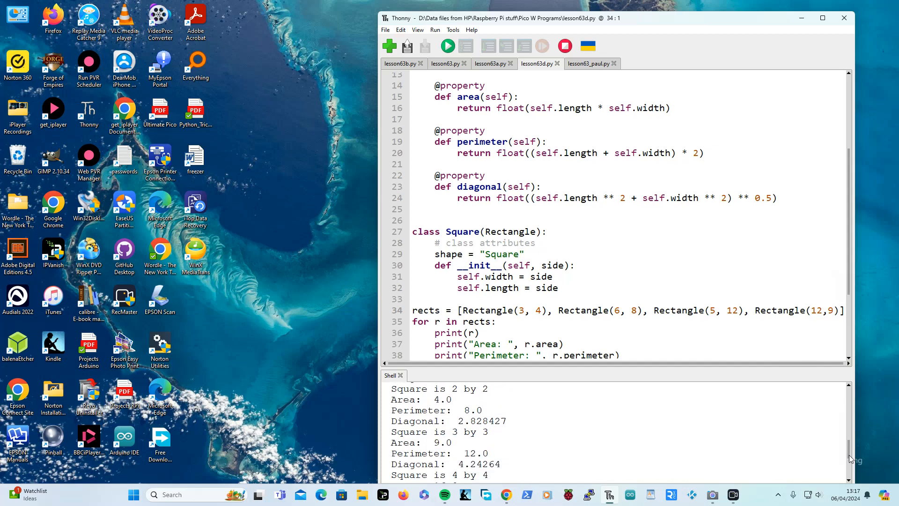
scroll("down", 3)
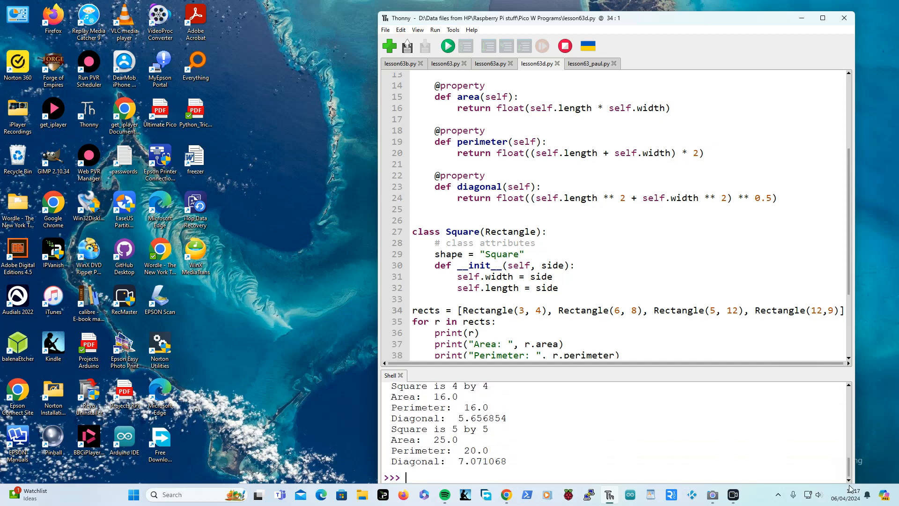
left_click(401, 375)
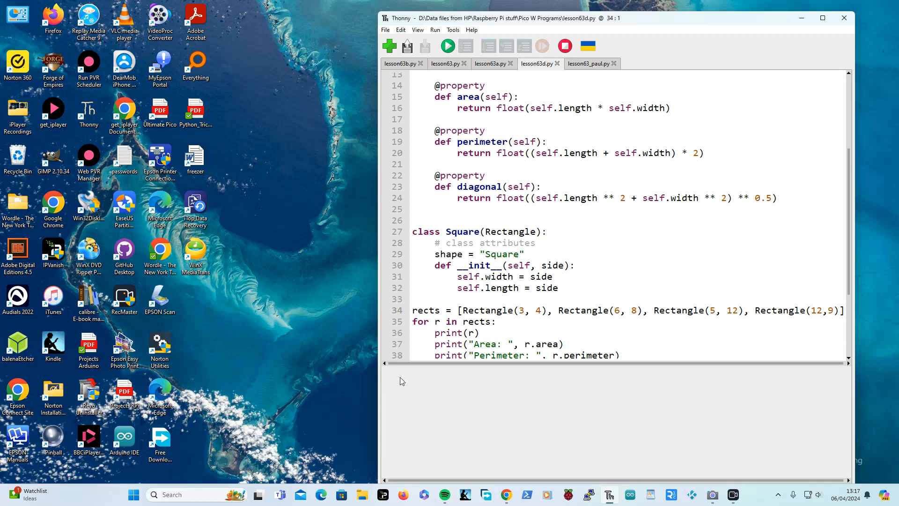
Wrap the test loops in a triple-quoted block and add blank lines after Square
scroll("down", 3)
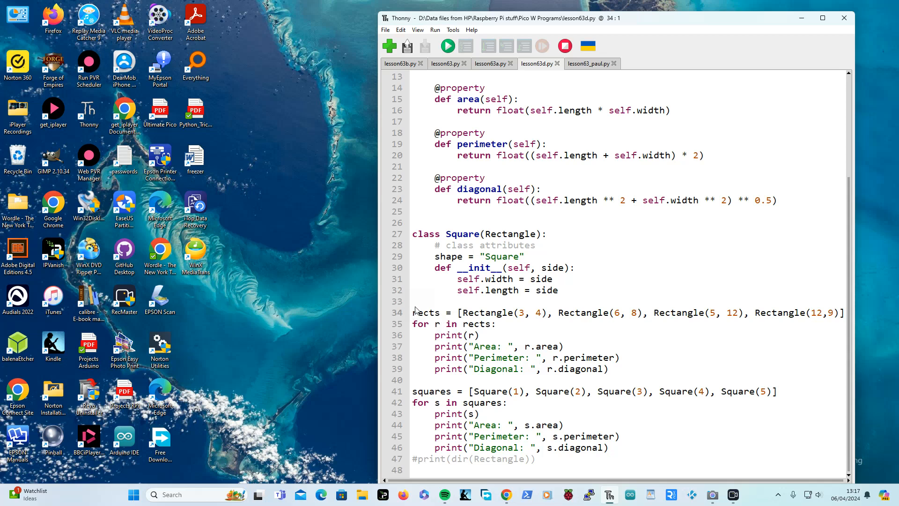
left_click(416, 470)
type("\"\"\"")
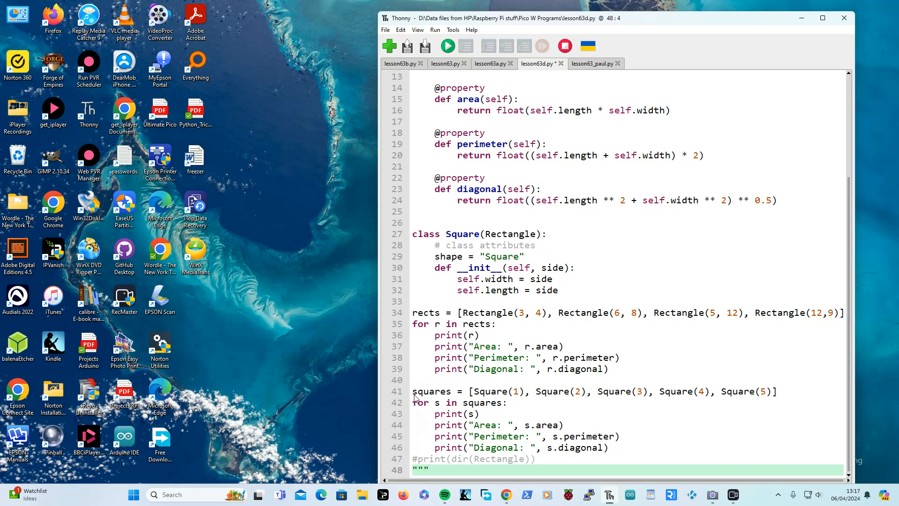
left_click(413, 302)
type("\"\"\"")
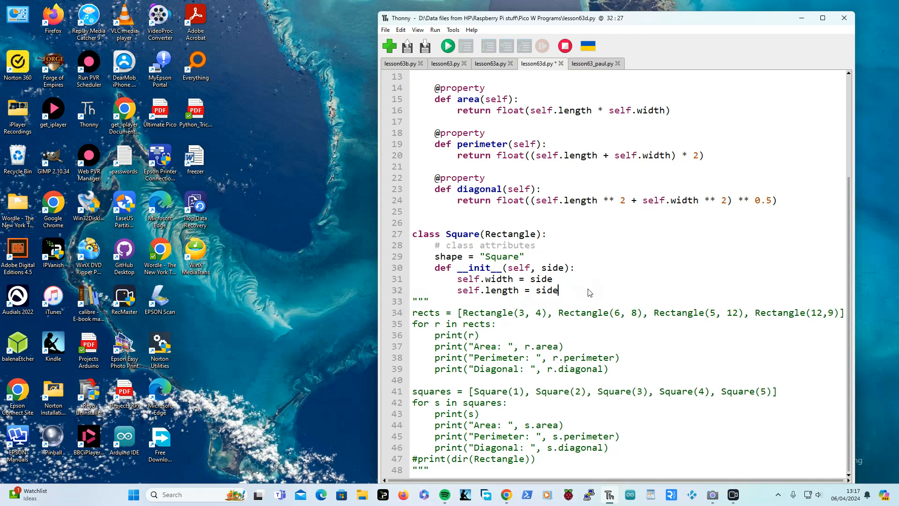
key("Return")
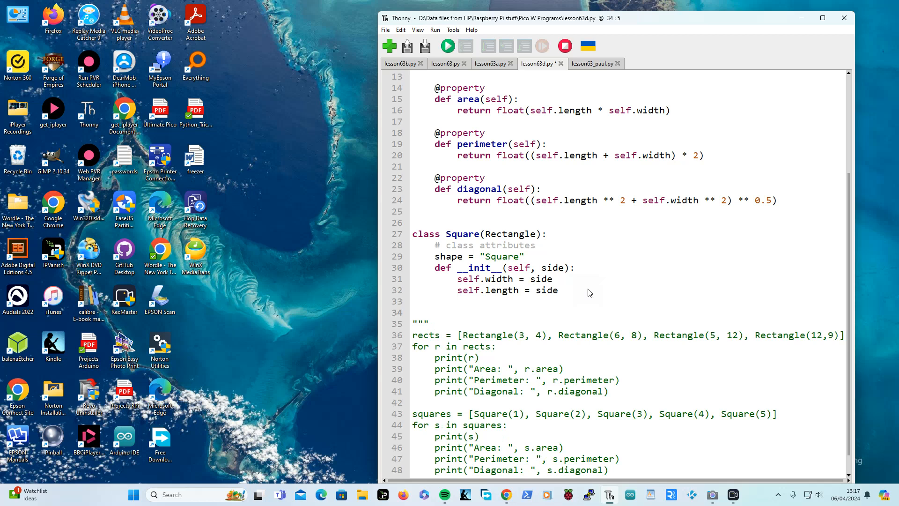
Add myRect = Rectangle(3,4), fixing the Rectangle spelling
type("my")
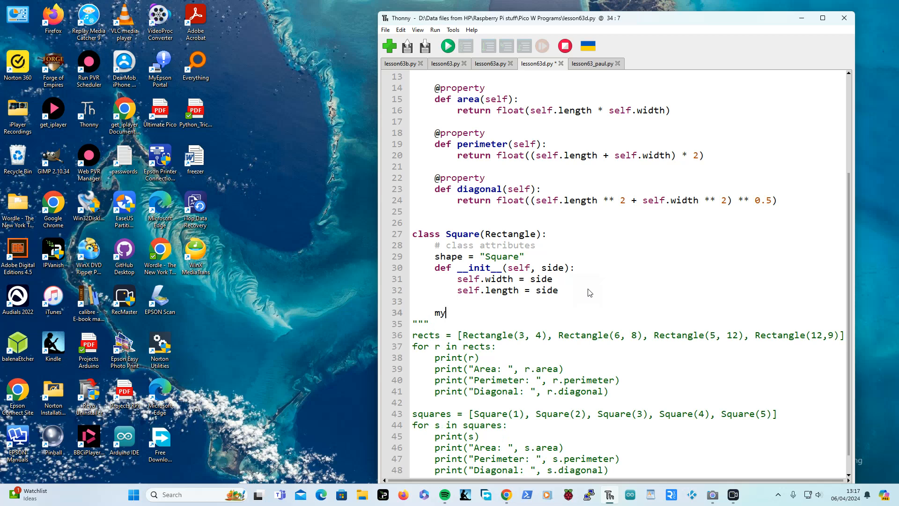
type("R")
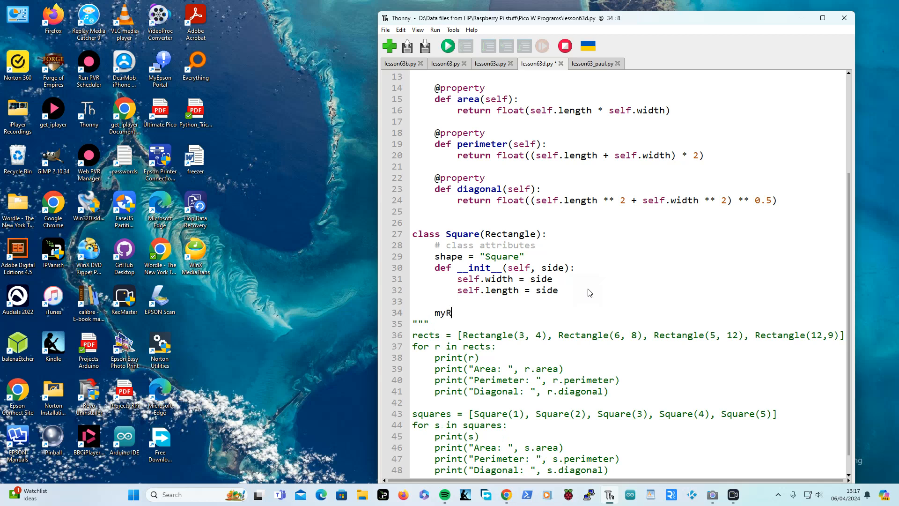
type("ct")
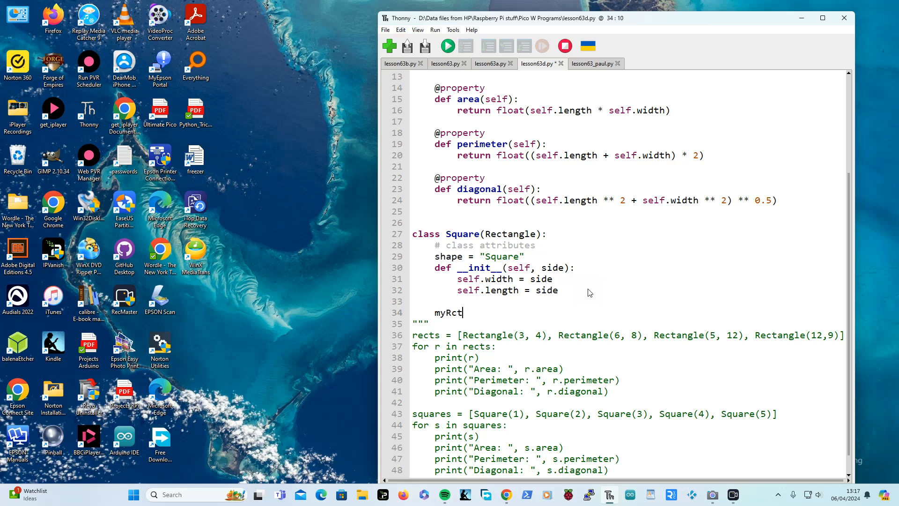
key("Backspace")
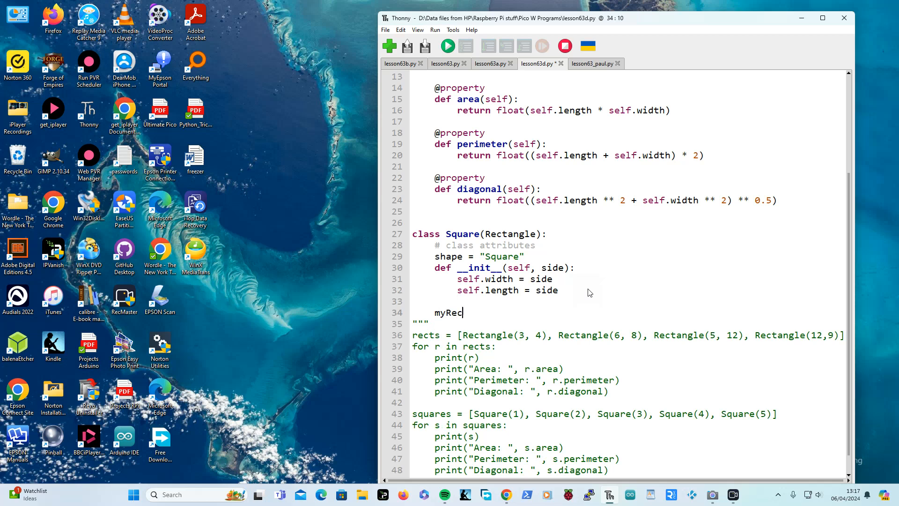
type("t =")
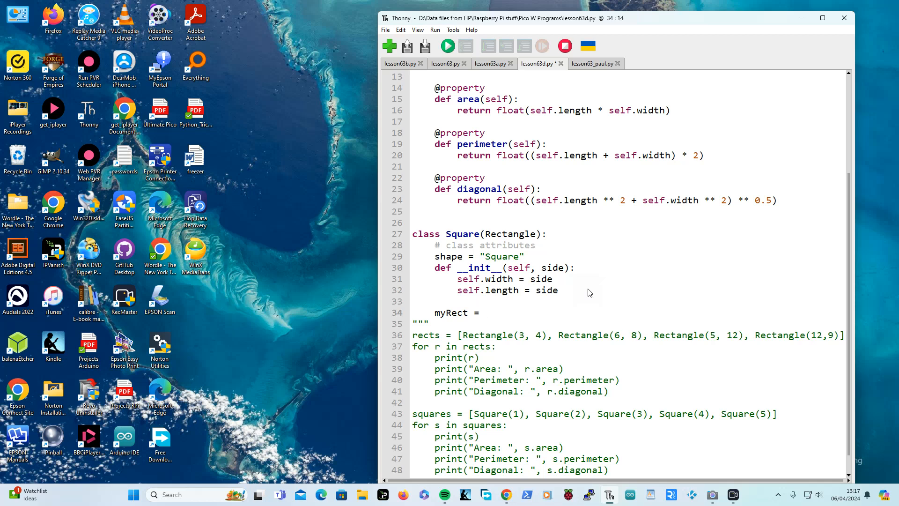
type("Recnt")
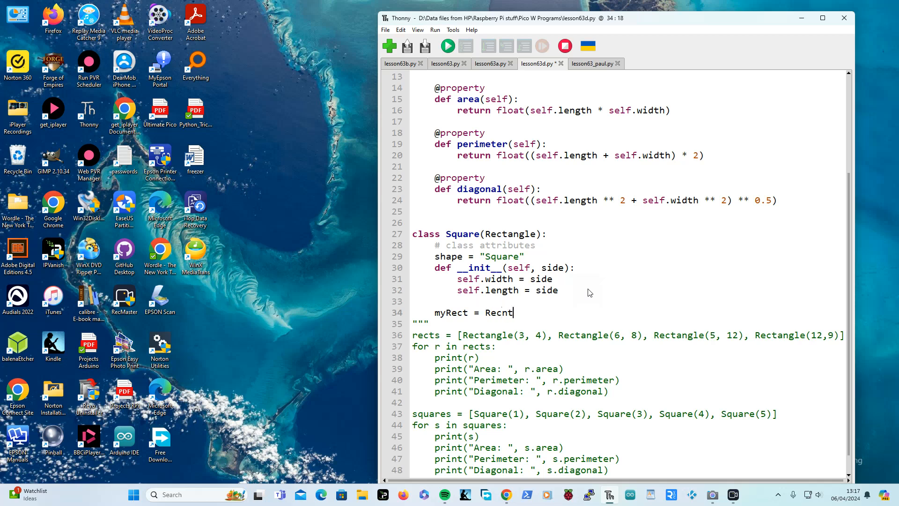
type("anle")
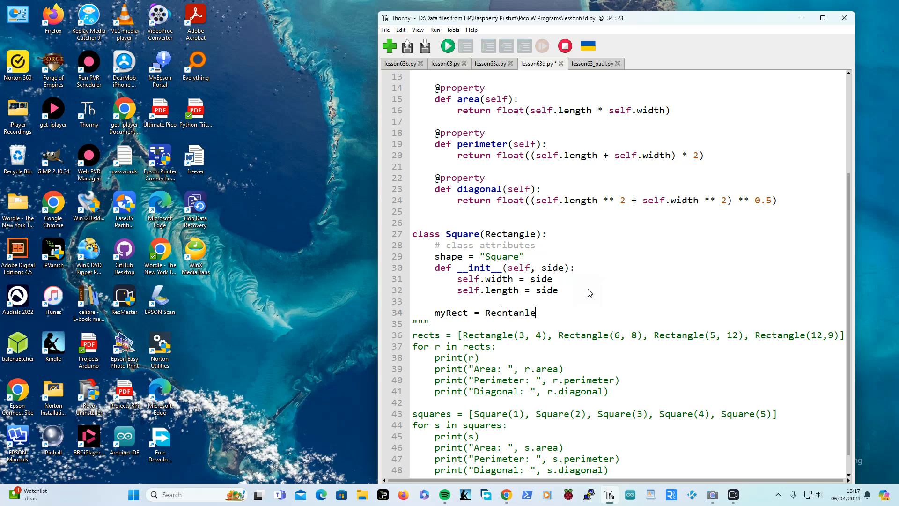
type("(3")
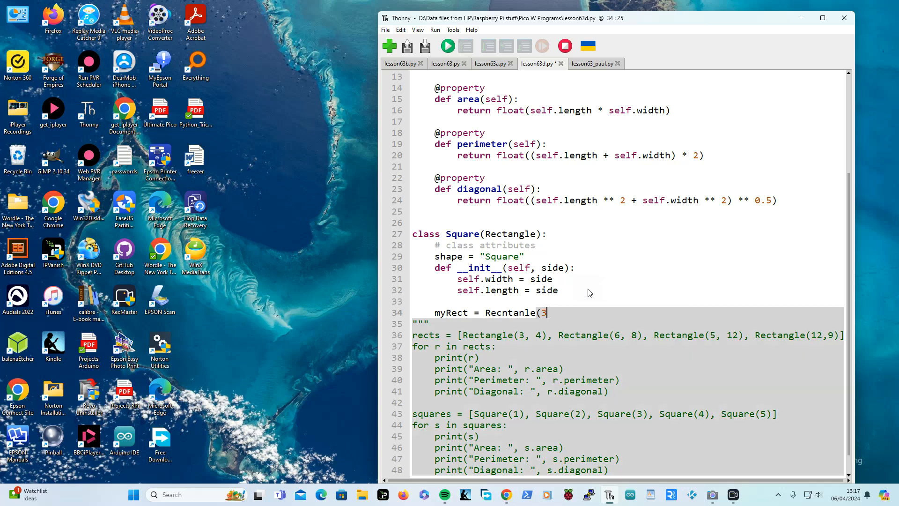
type(",4)")
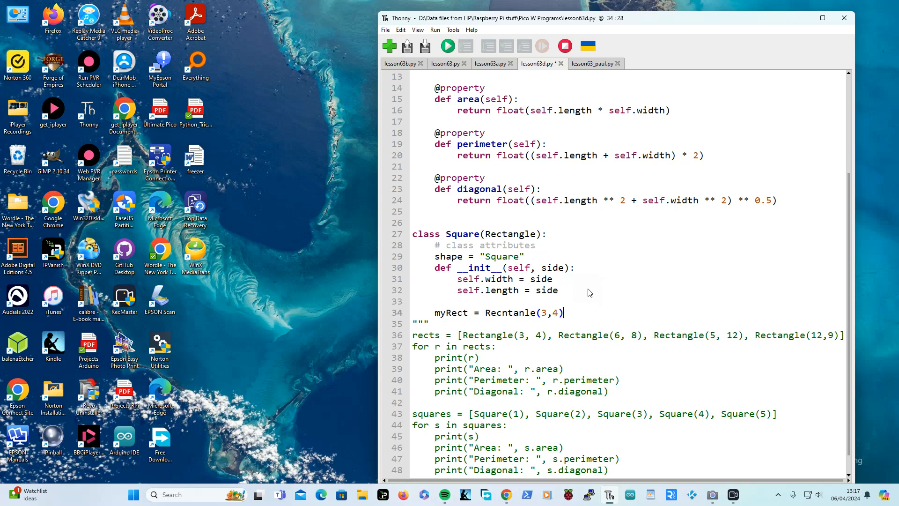
scroll("up", 3)
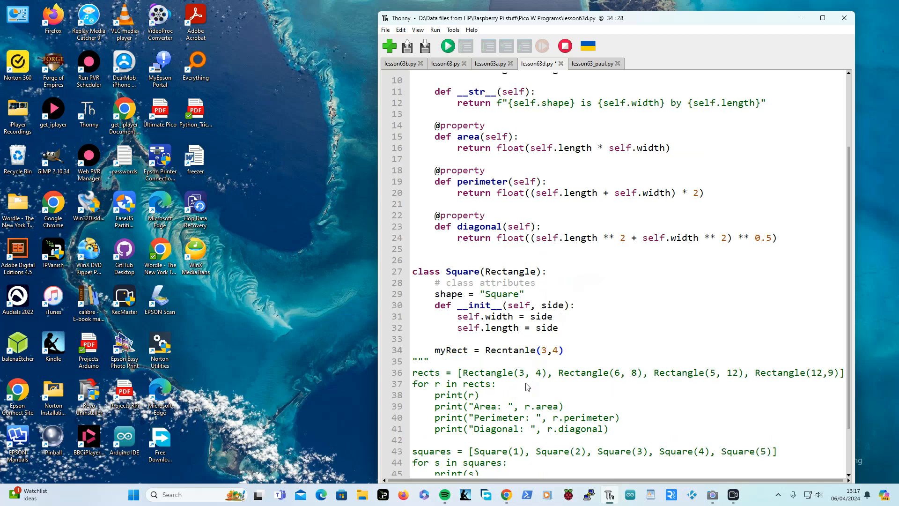
left_click(503, 350)
type("ngl")
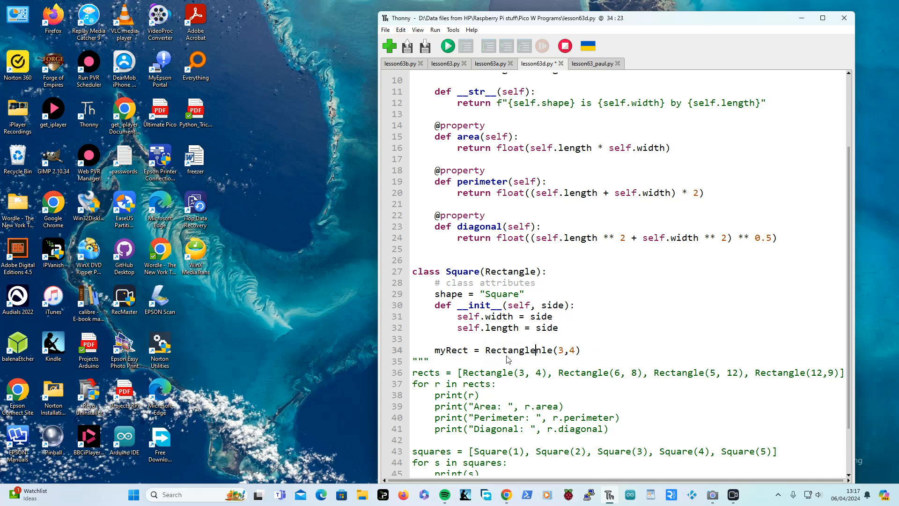
type("e")
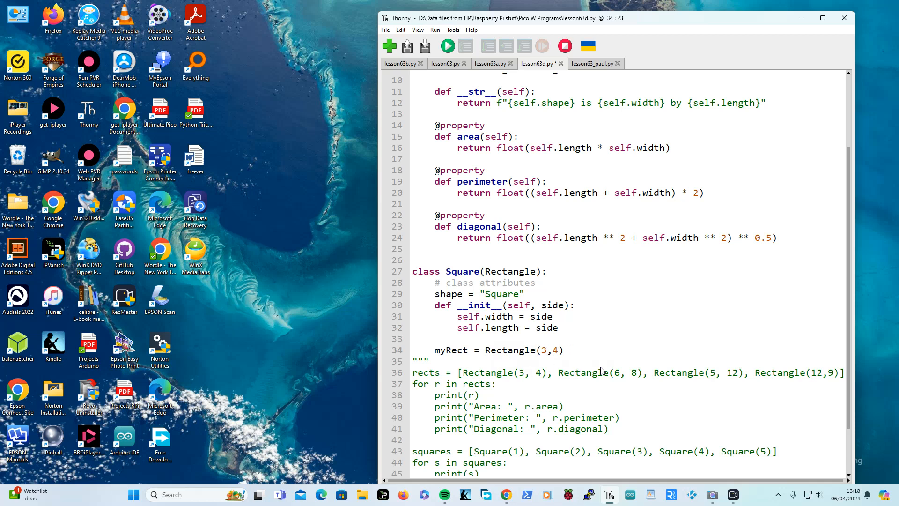
Add print(myRect) after creating the rectangle
left_click(564, 350)
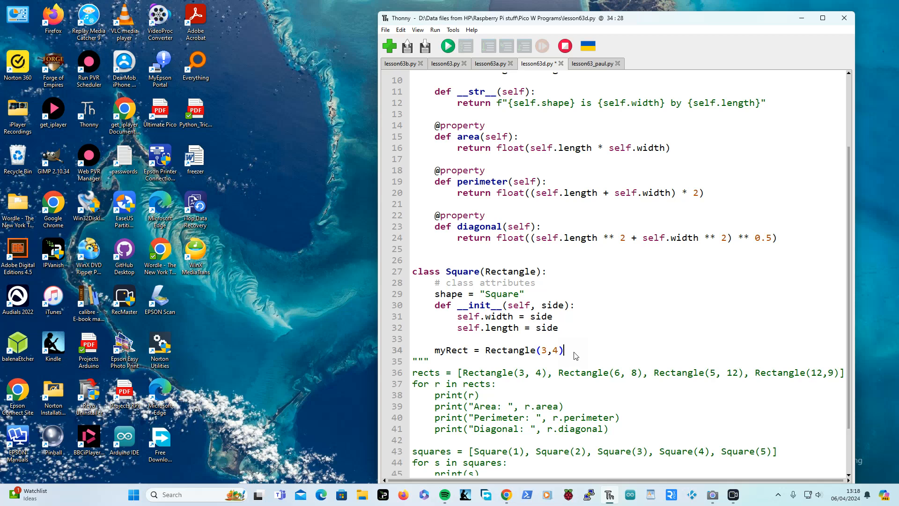
type("print")
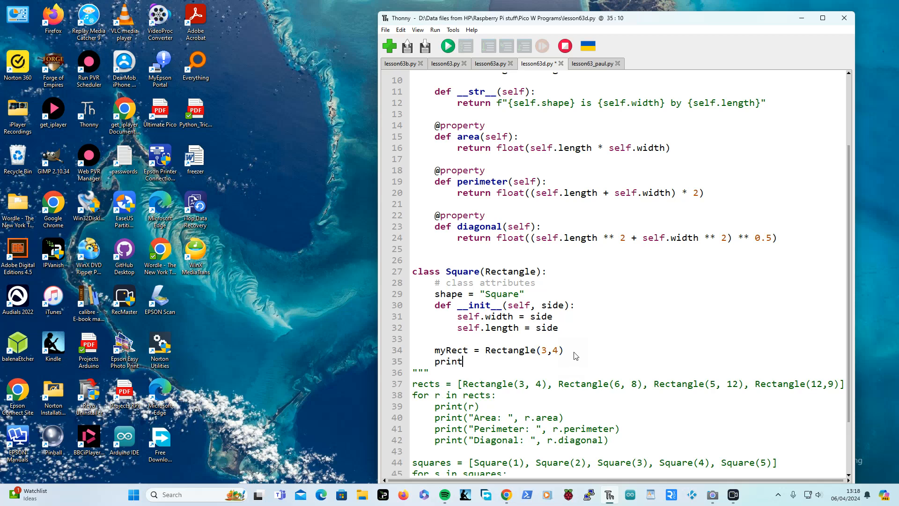
type("(")
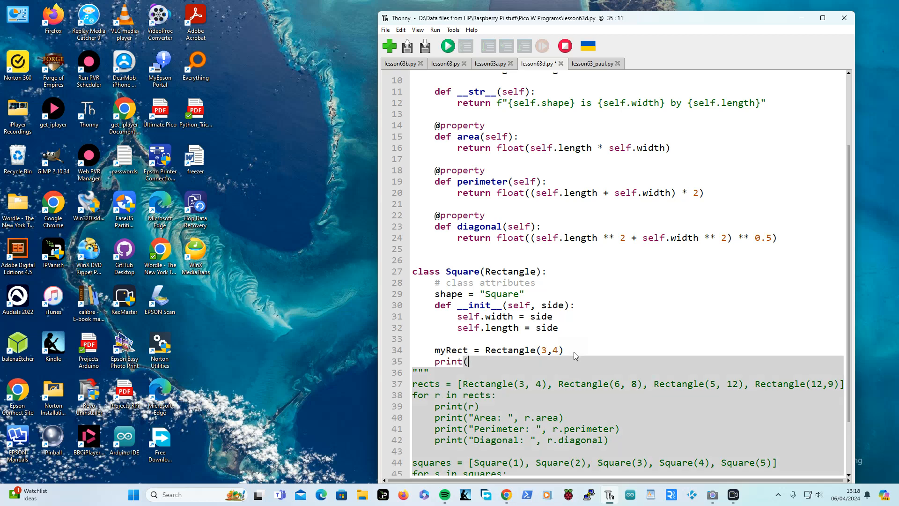
type("m")
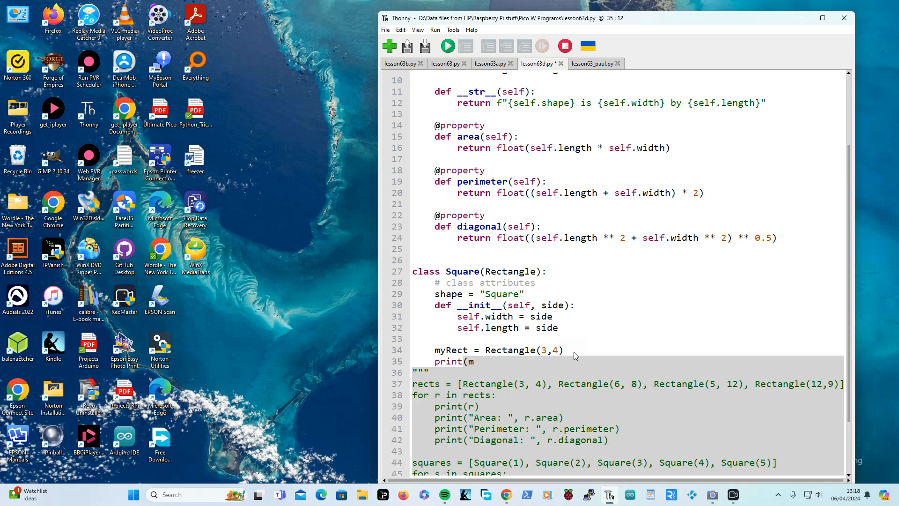
type("yRect")
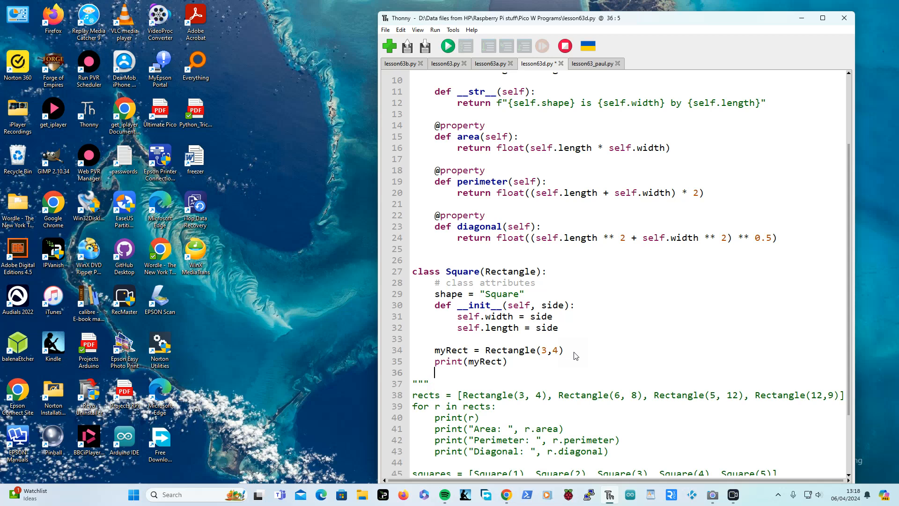
Add myRect.length = 7 followed by another print(myRect)
type("my")
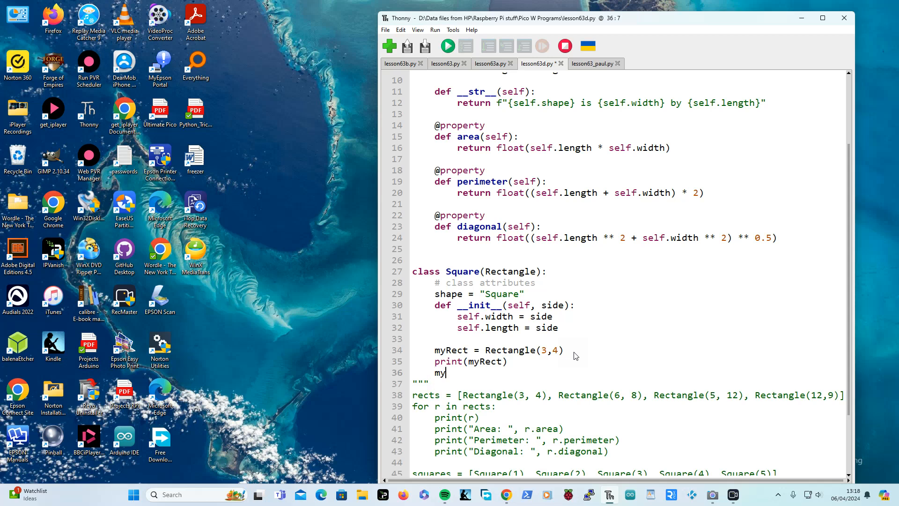
type("Rect")
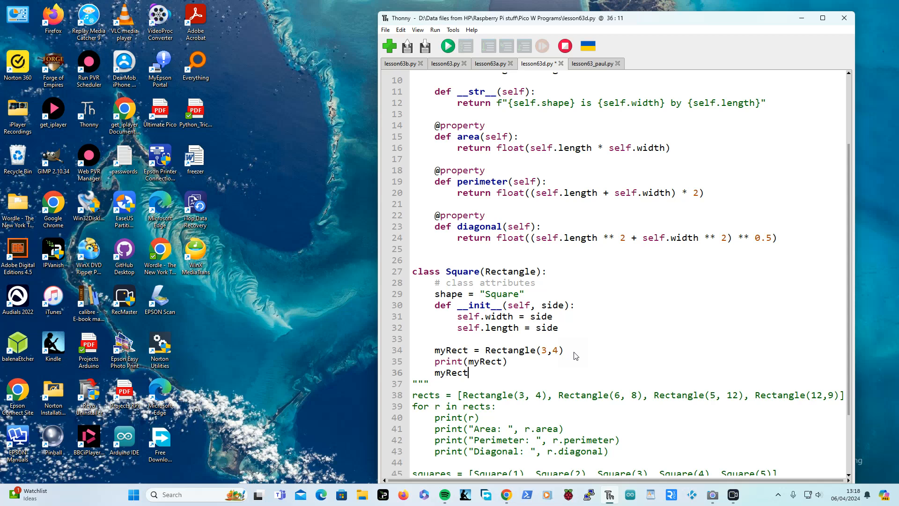
type(".")
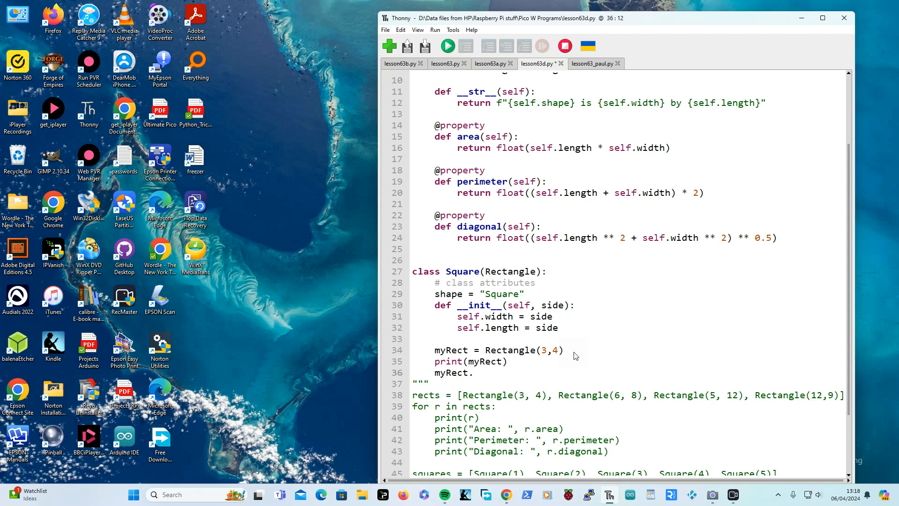
type("lenght =")
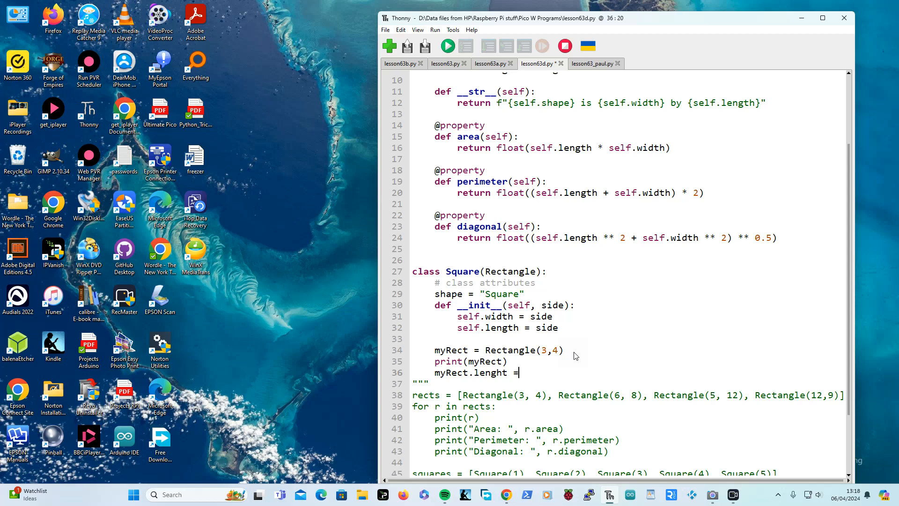
key("BackSpace")
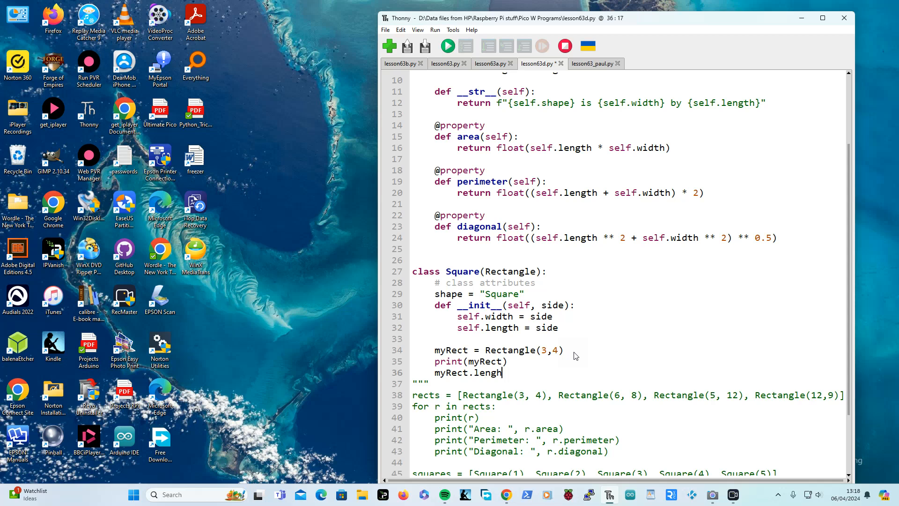
type("t")
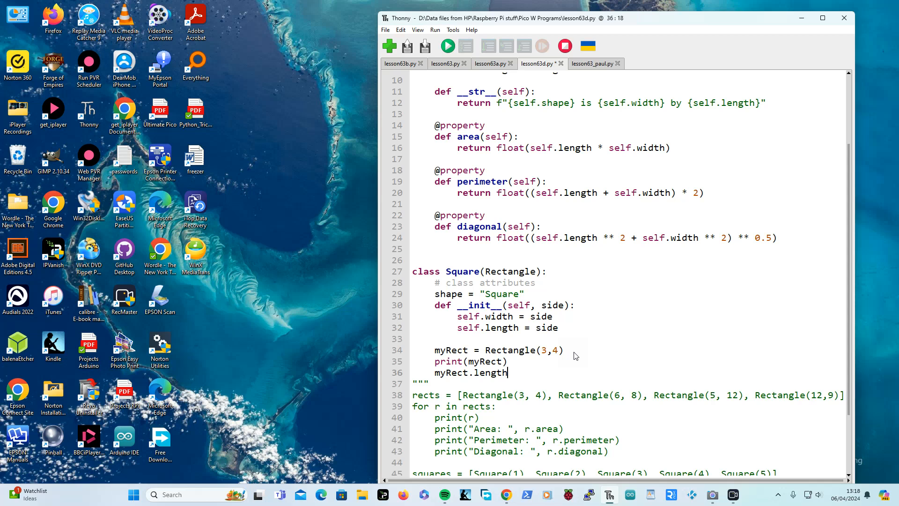
type("=")
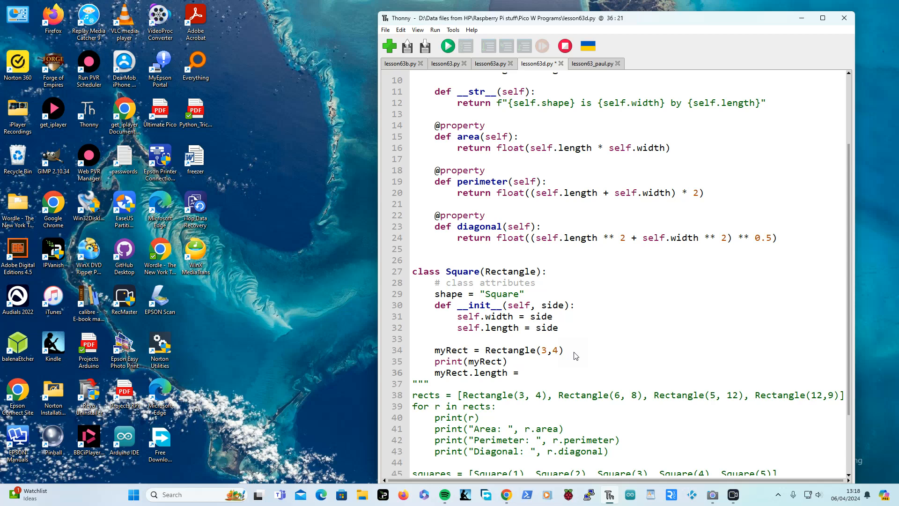
type("7")
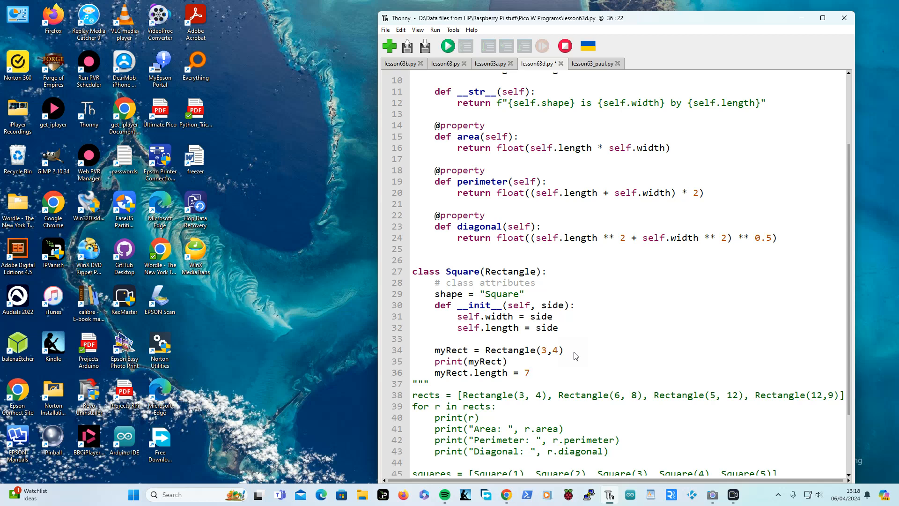
key("Return")
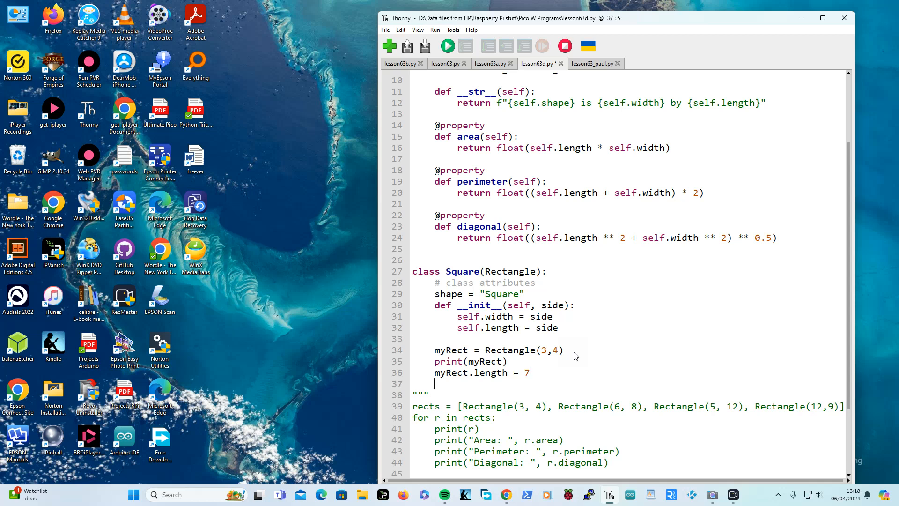
type("print(")
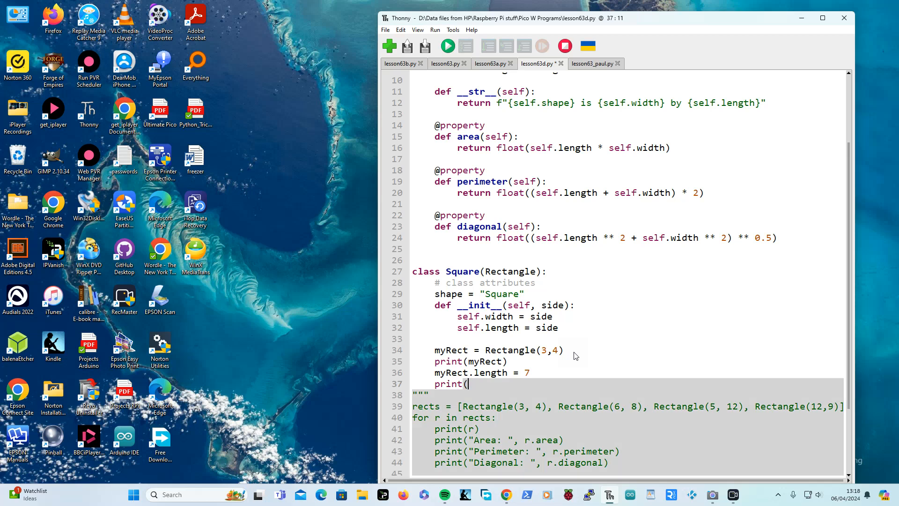
type("myR")
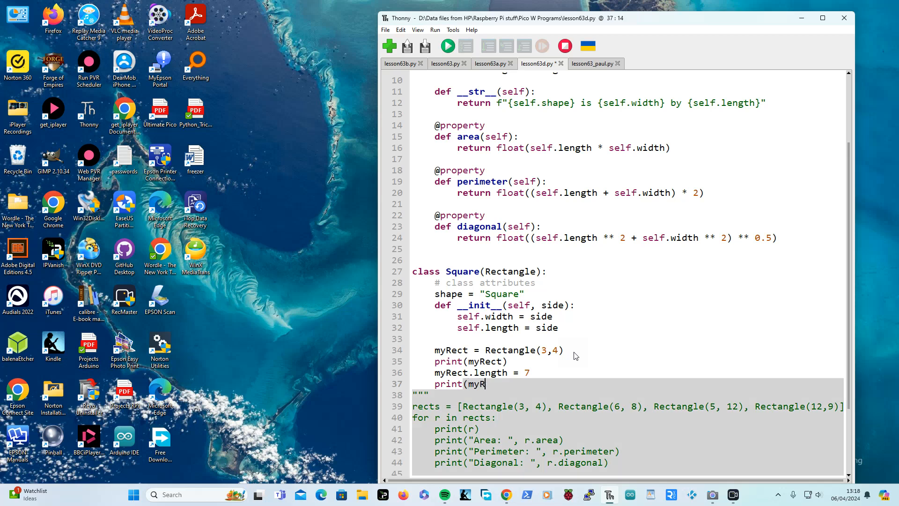
type("ect")
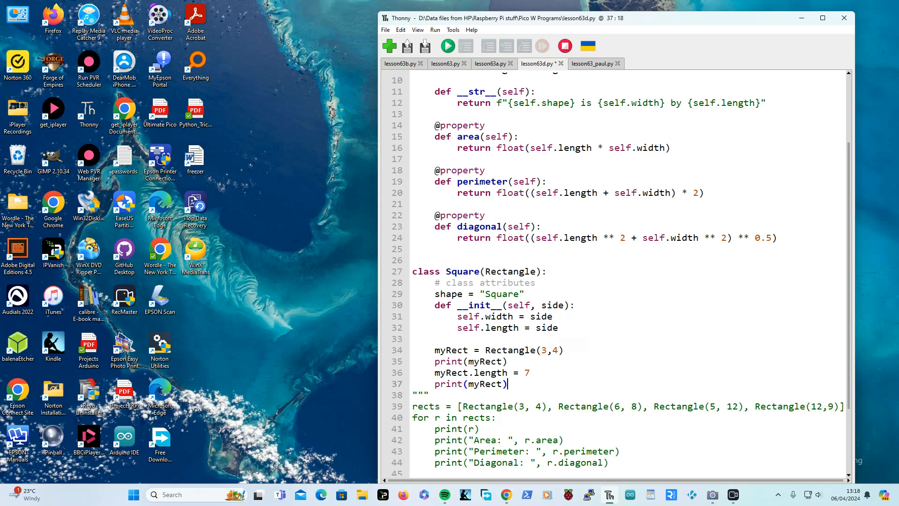
mouse_move(413, 447)
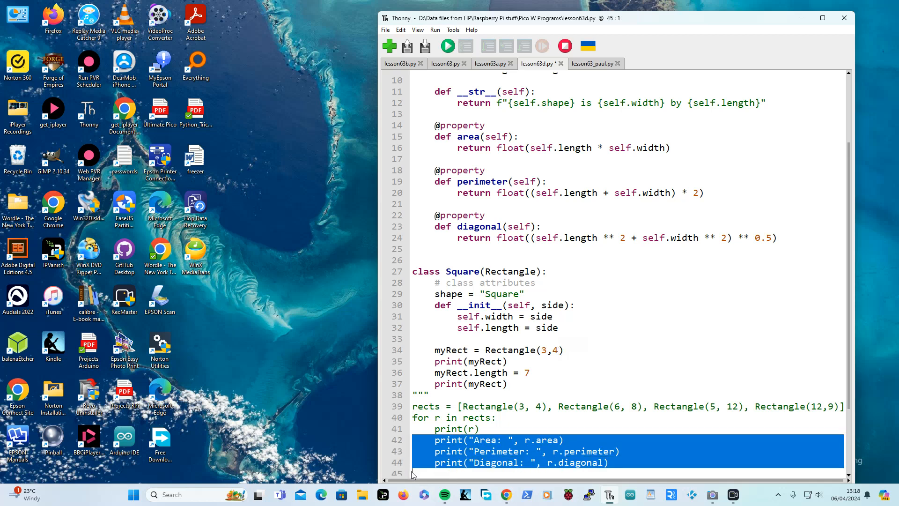
mouse_move(519, 408)
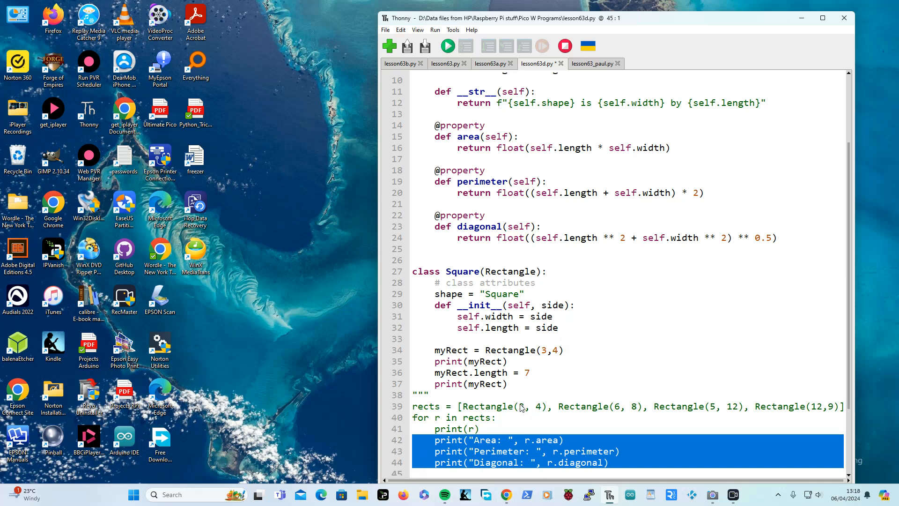
Move the area, perimeter and diagonal prints after print(myRect) and use myRect instead of r
left_click(519, 384)
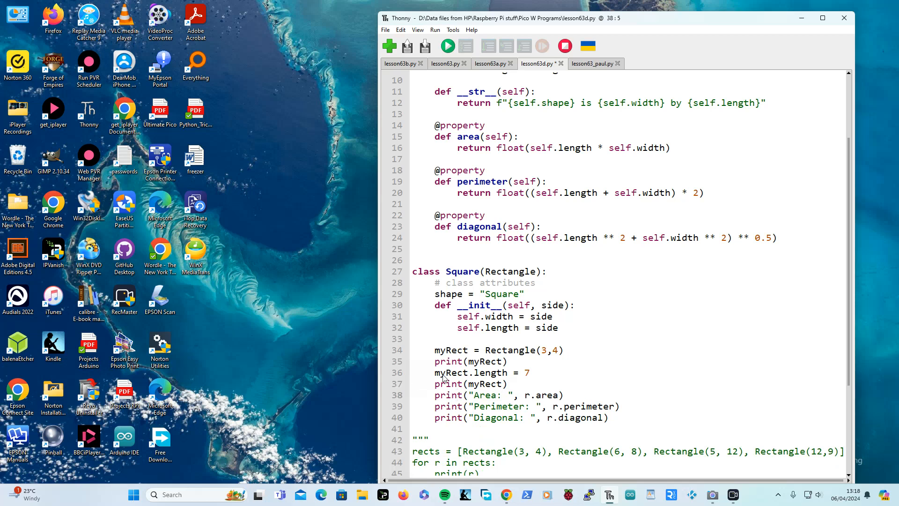
double_click(452, 372)
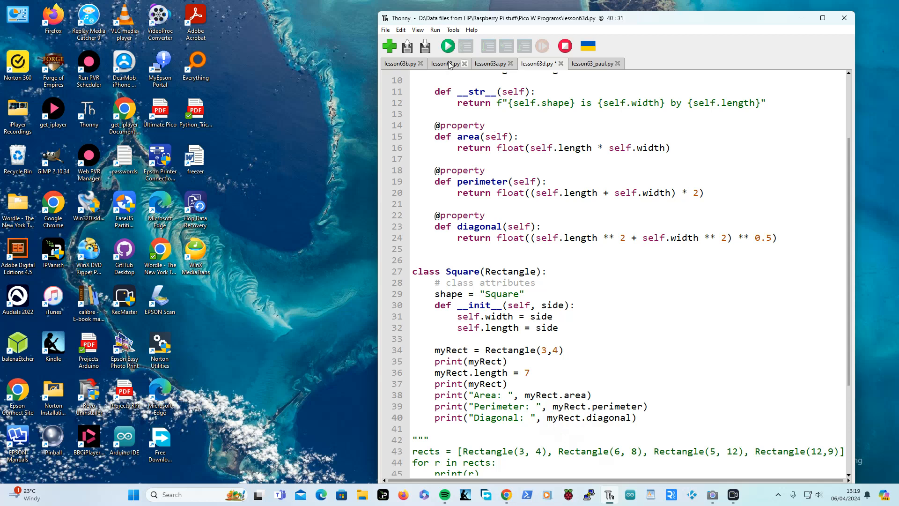
Run the script to see myRect's output, then scroll to the loops at the bottom
left_click(446, 45)
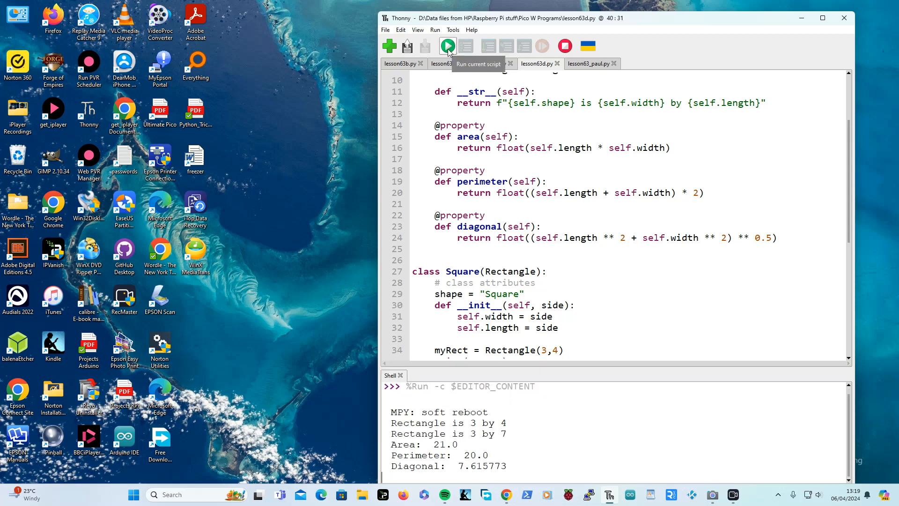
left_click(447, 46)
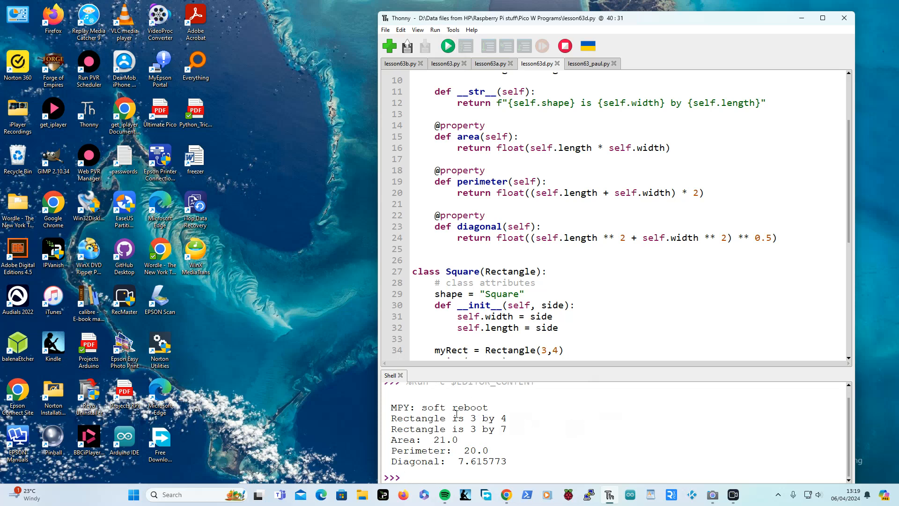
scroll("down", 3)
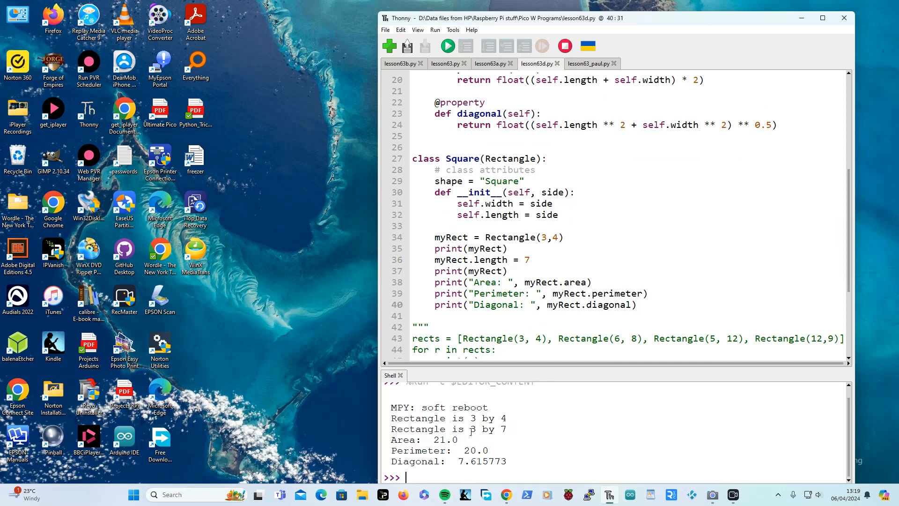
mouse_move(559, 427)
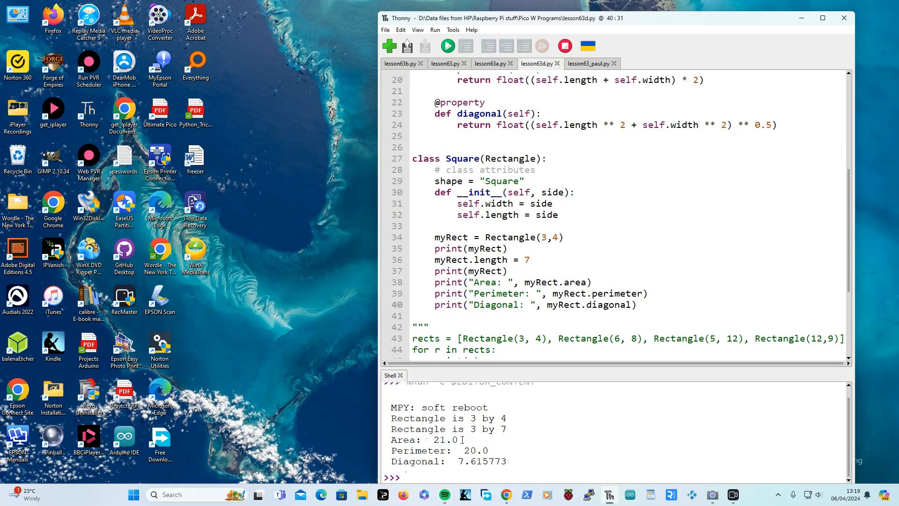
mouse_move(425, 444)
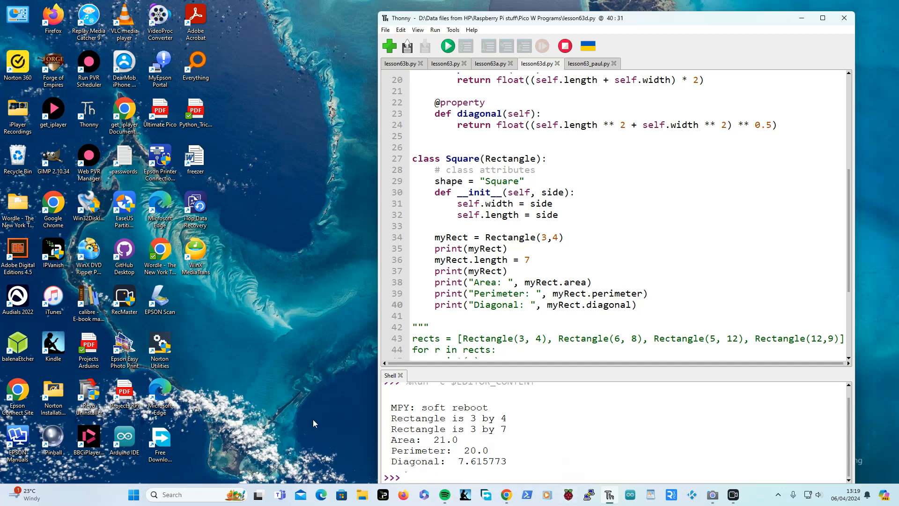
scroll("down", 3)
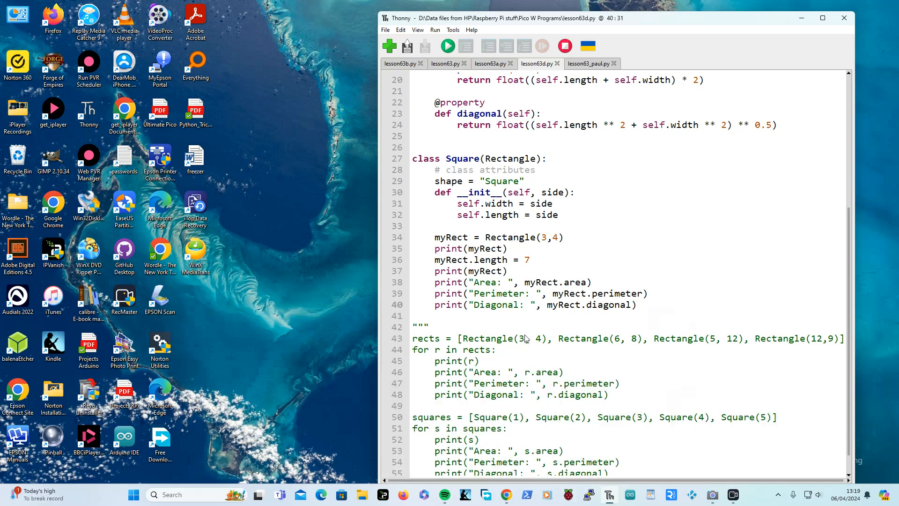
mouse_move(412, 264)
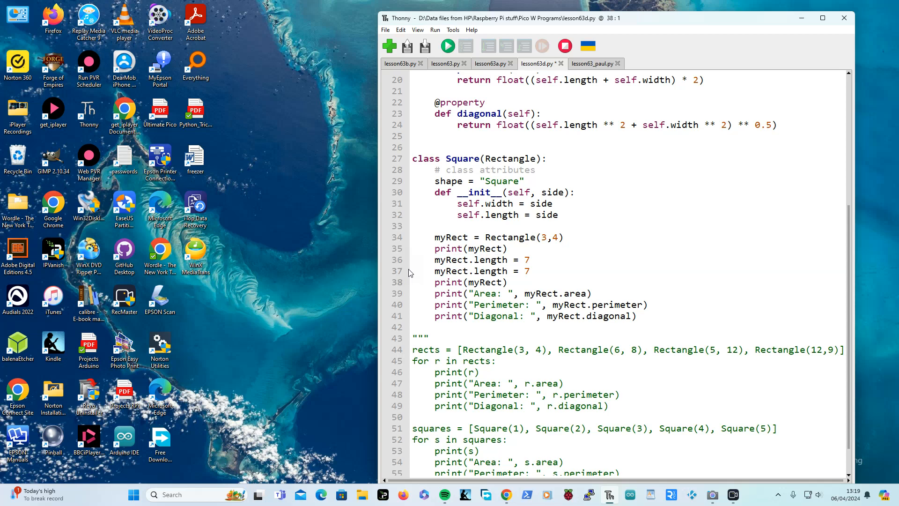
mouse_move(479, 277)
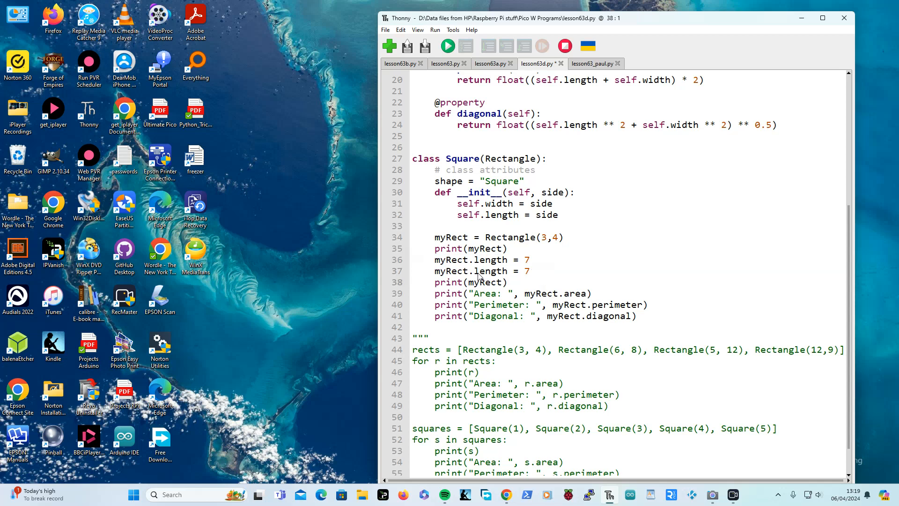
Change the duplicated line to myRect.perimeter = 7
double_click(490, 270)
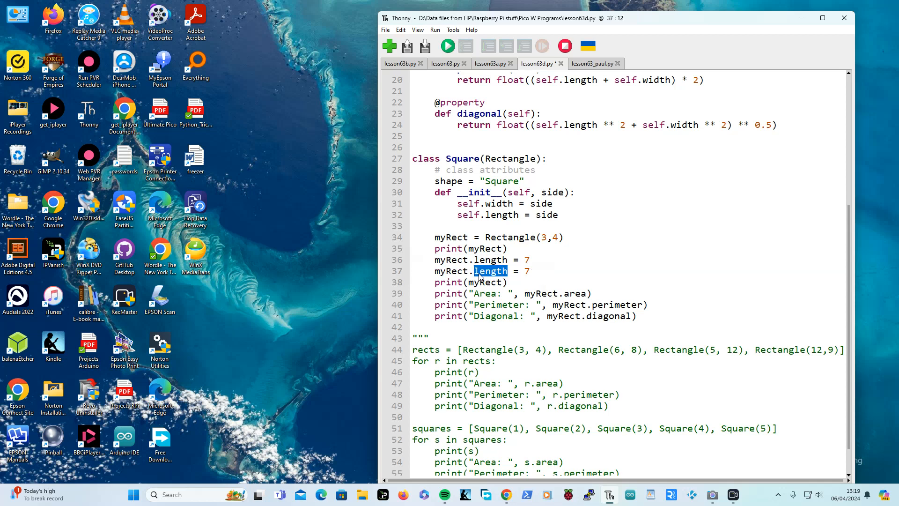
type("perime")
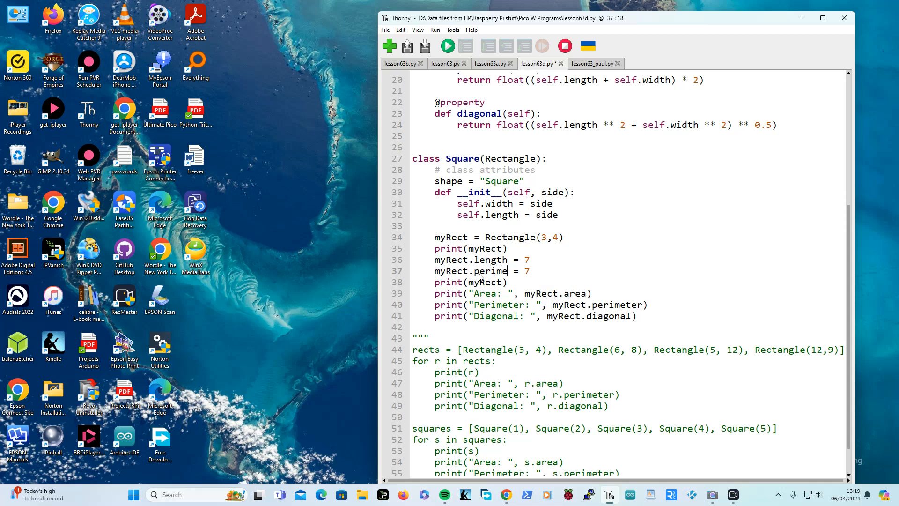
type("ter")
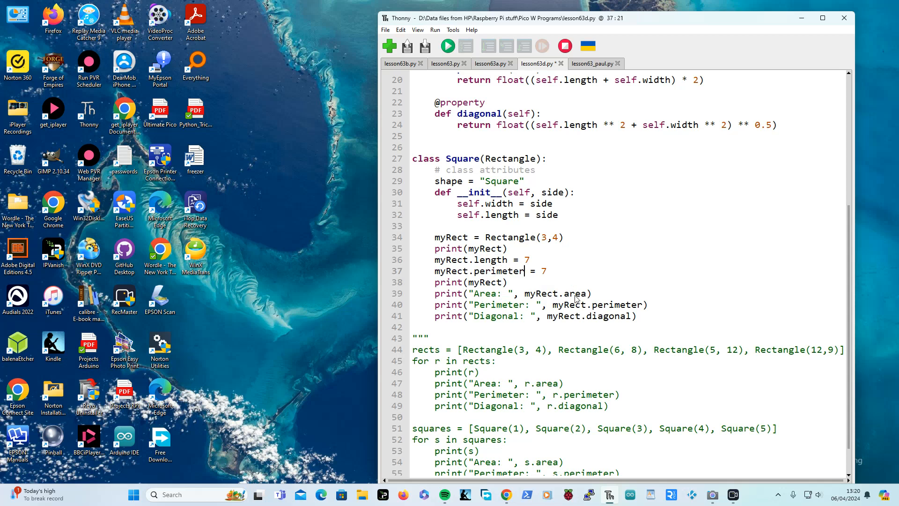
mouse_move(447, 46)
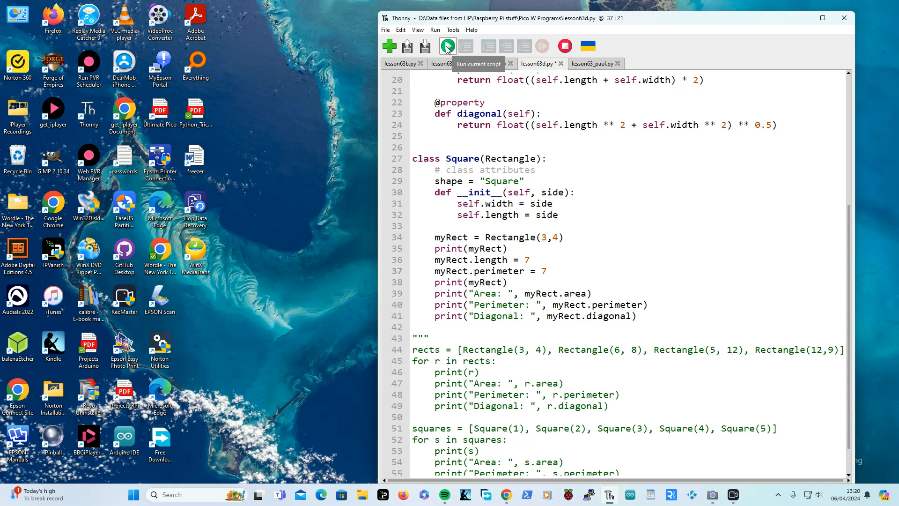
Run the script, restart the back-end after the error, and rerun to get the AttributeError
left_click(447, 46)
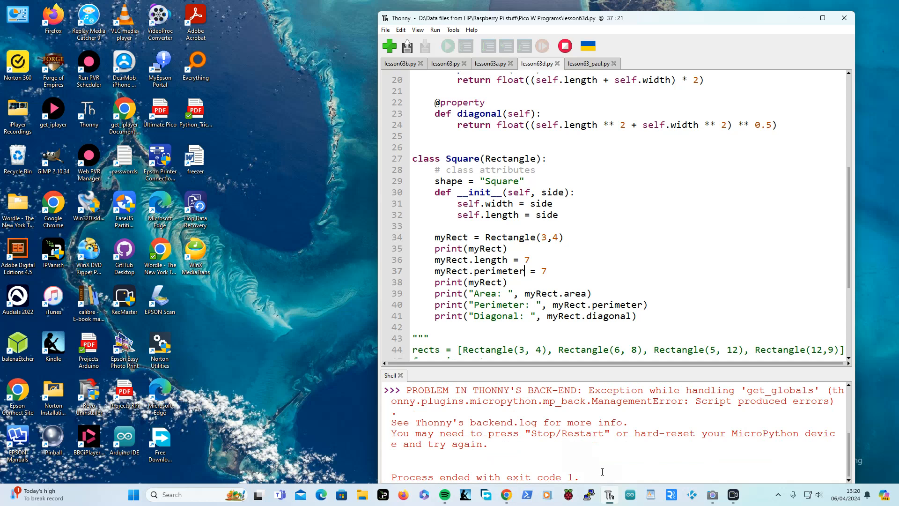
mouse_move(564, 46)
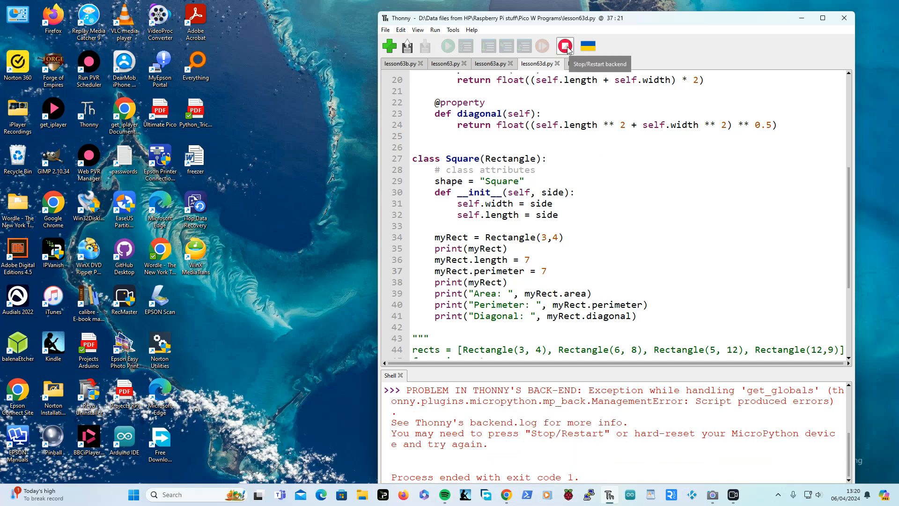
left_click(565, 46)
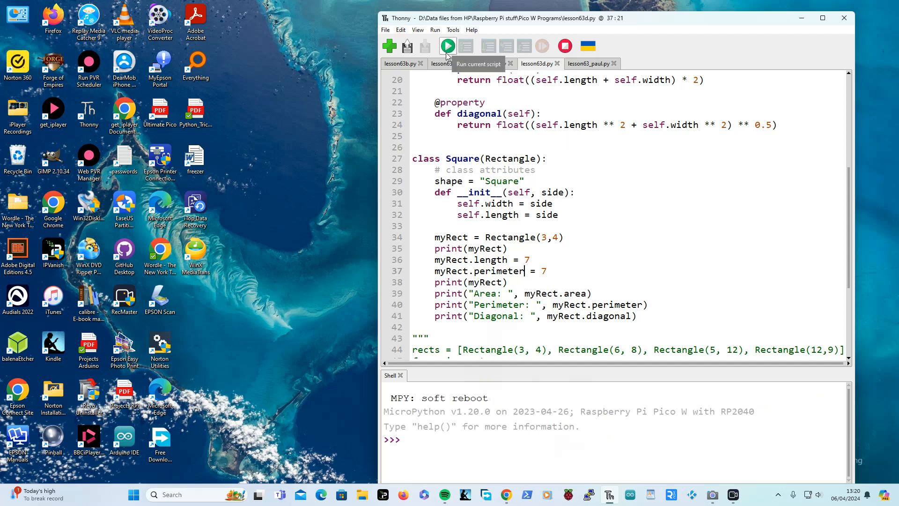
left_click(447, 46)
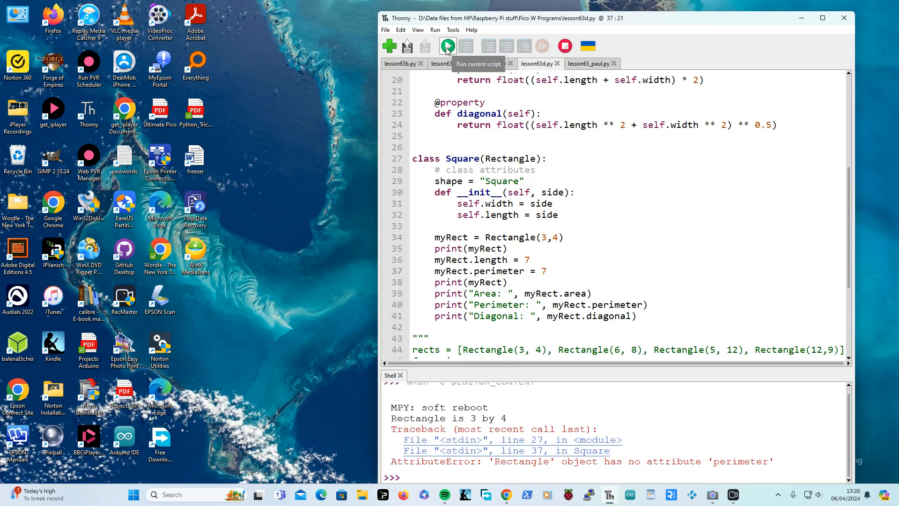
left_click(448, 46)
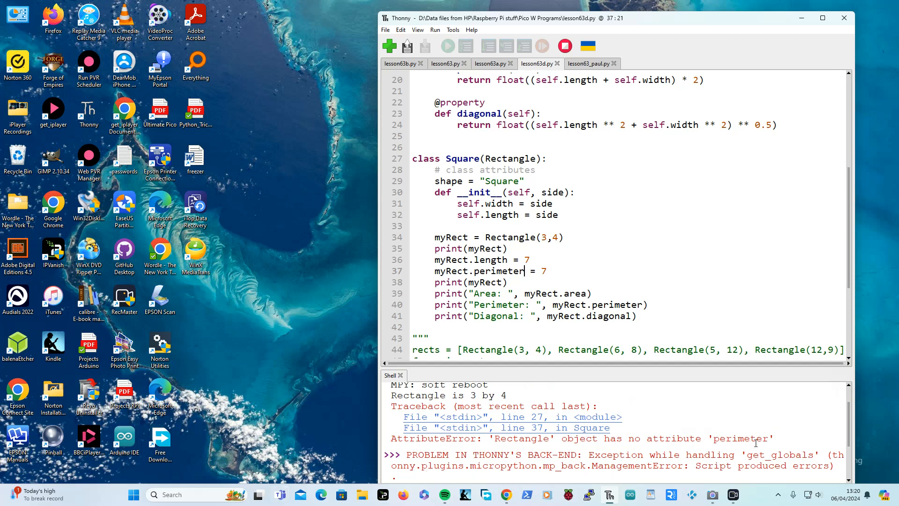
mouse_move(658, 488)
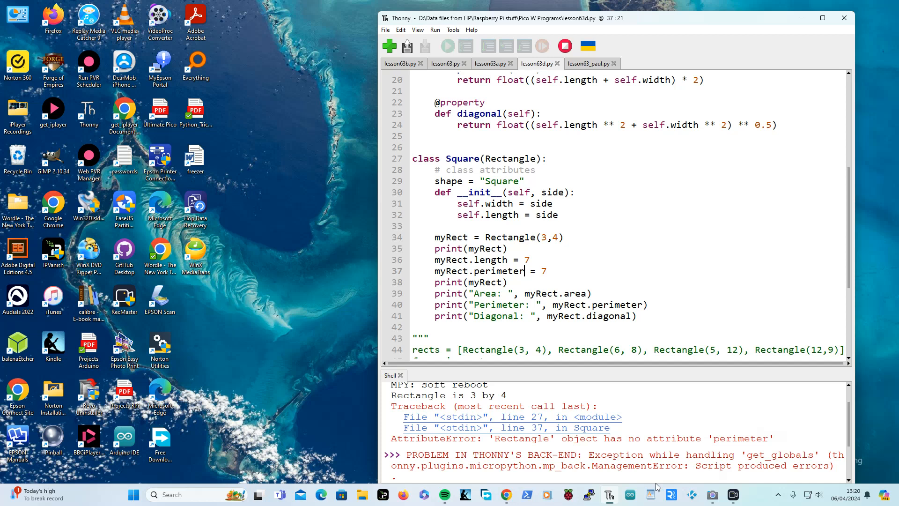
mouse_move(854, 258)
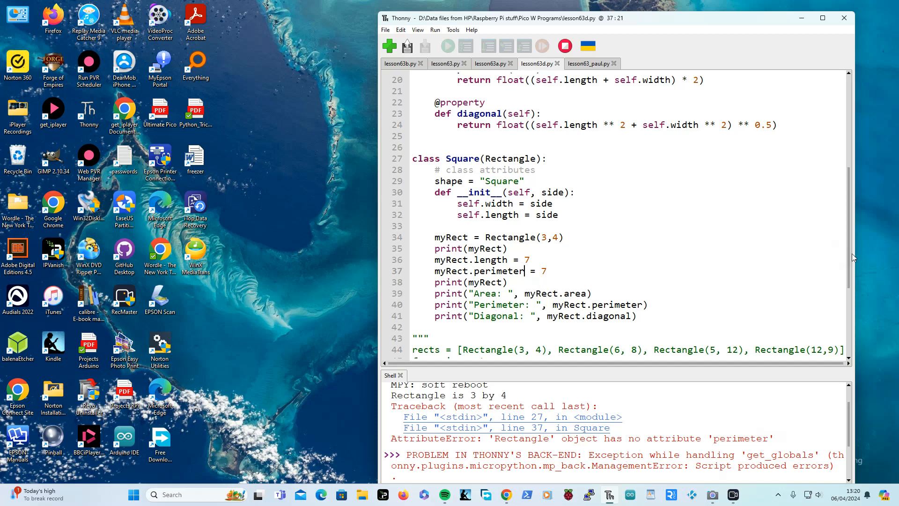
scroll("up", 3)
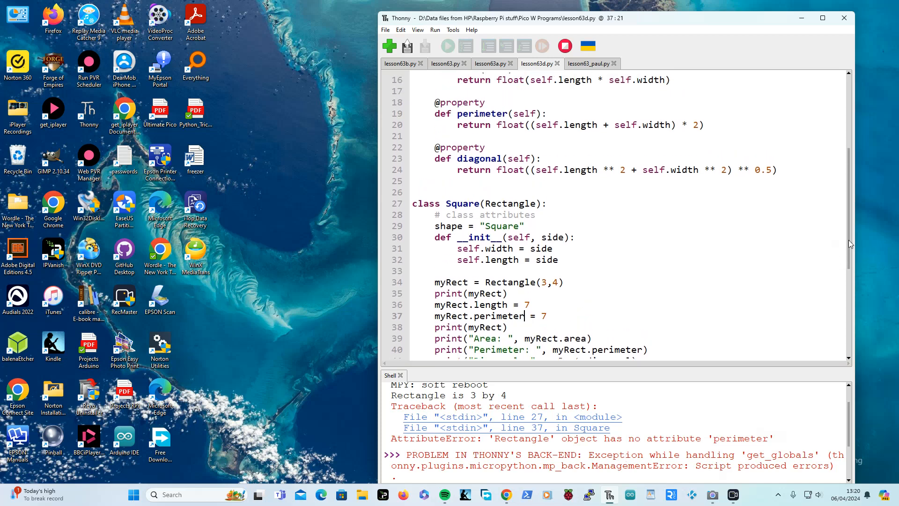
scroll("up", 3)
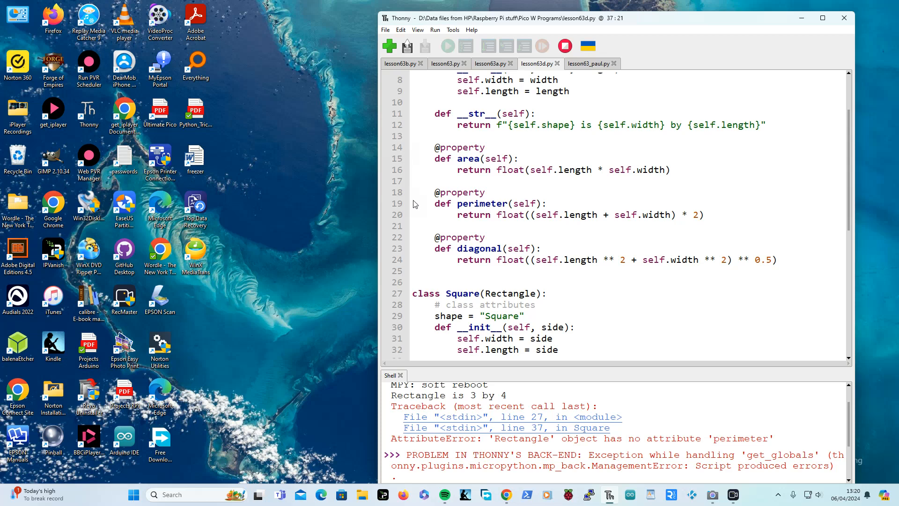
mouse_move(576, 223)
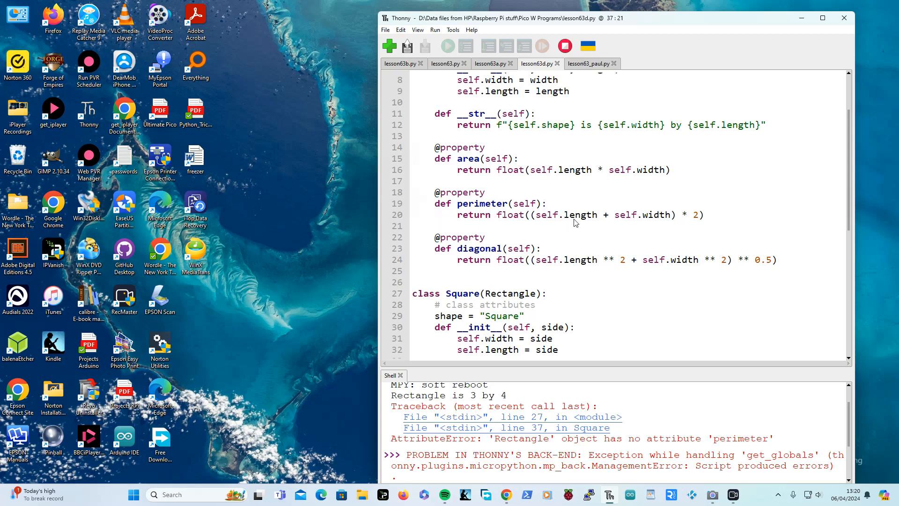
mouse_move(486, 217)
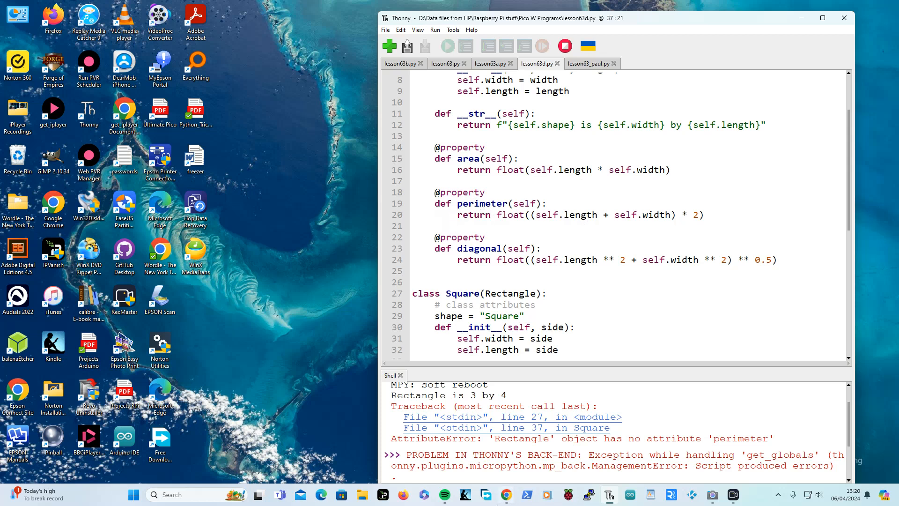
mouse_move(526, 494)
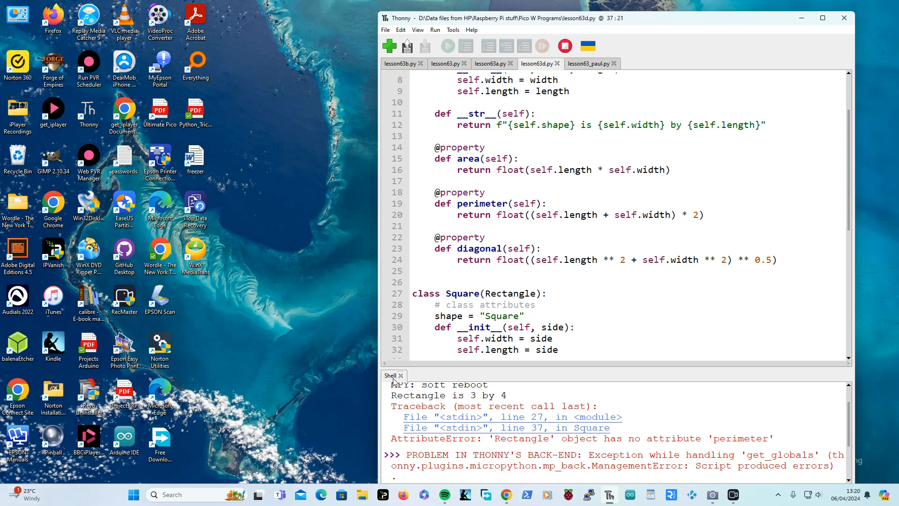
left_click(402, 375)
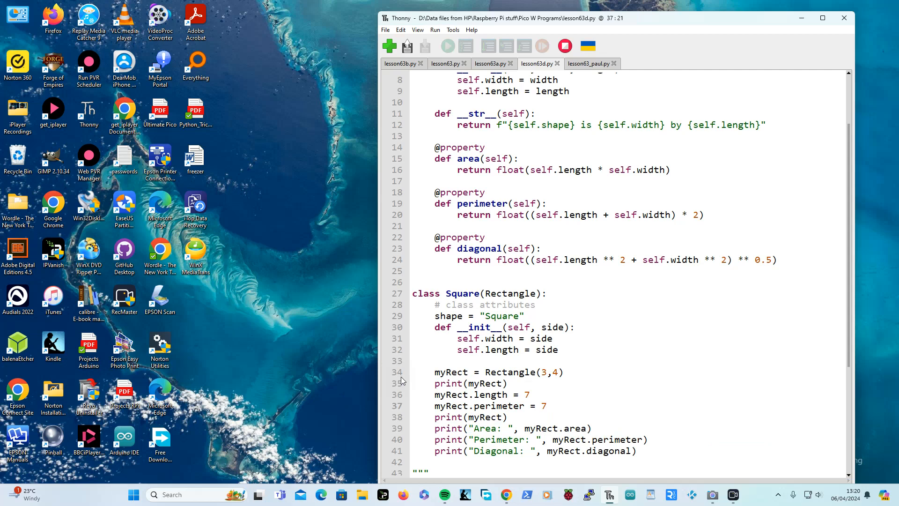
mouse_move(870, 446)
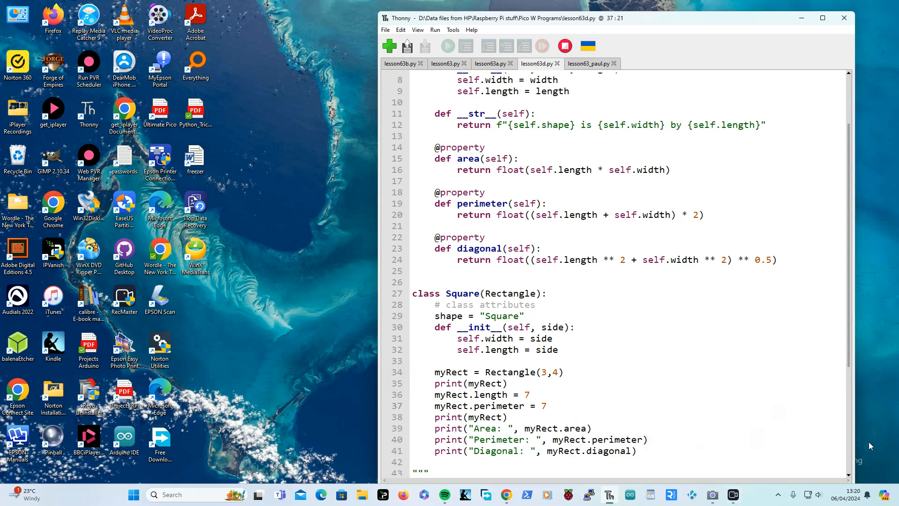
mouse_move(872, 455)
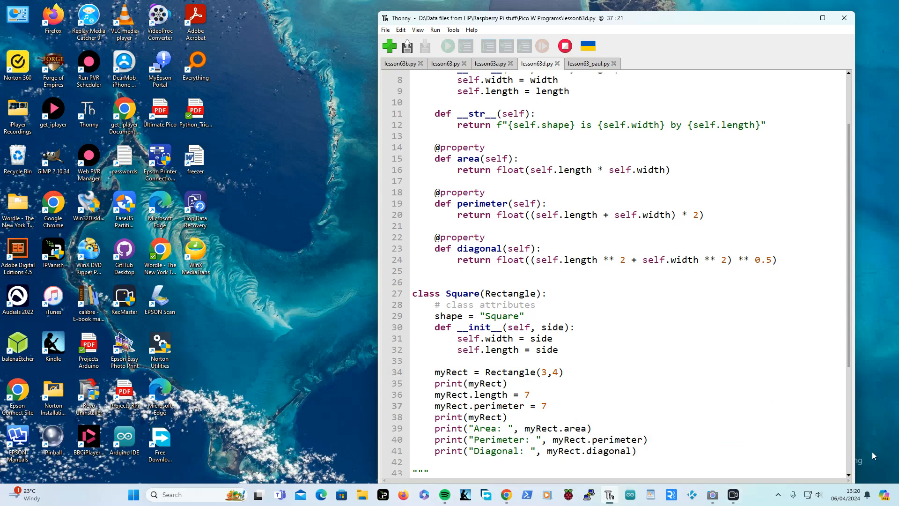